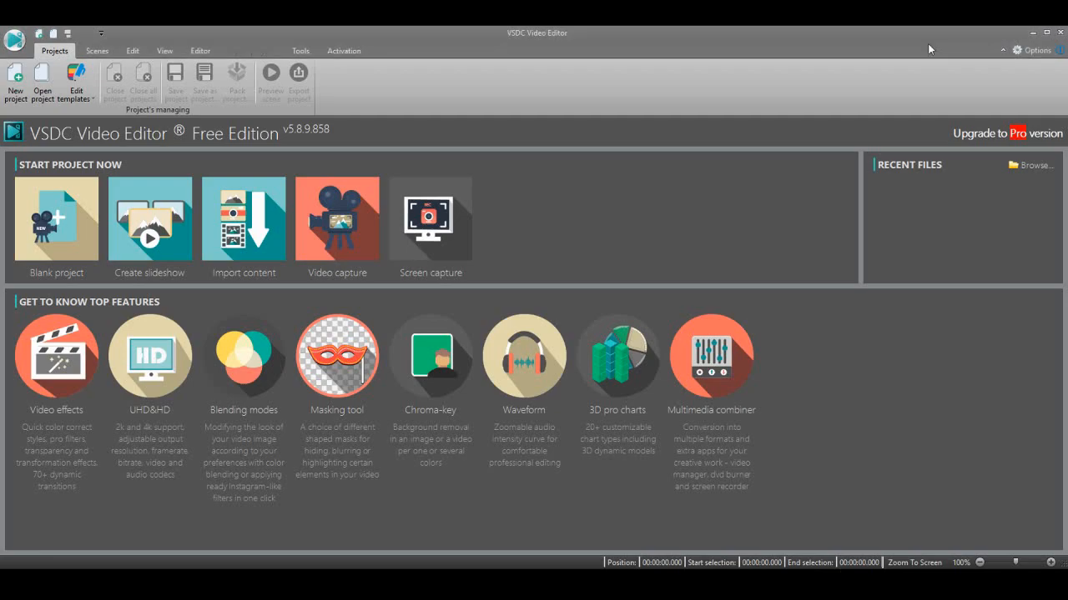
mouse_move(280, 27)
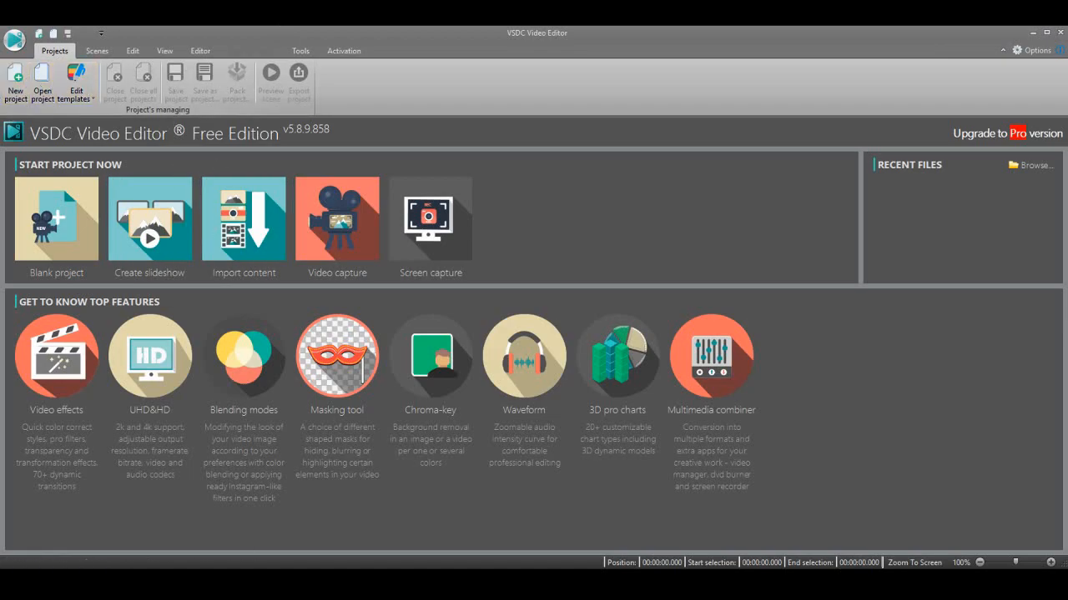
mouse_move(15, 79)
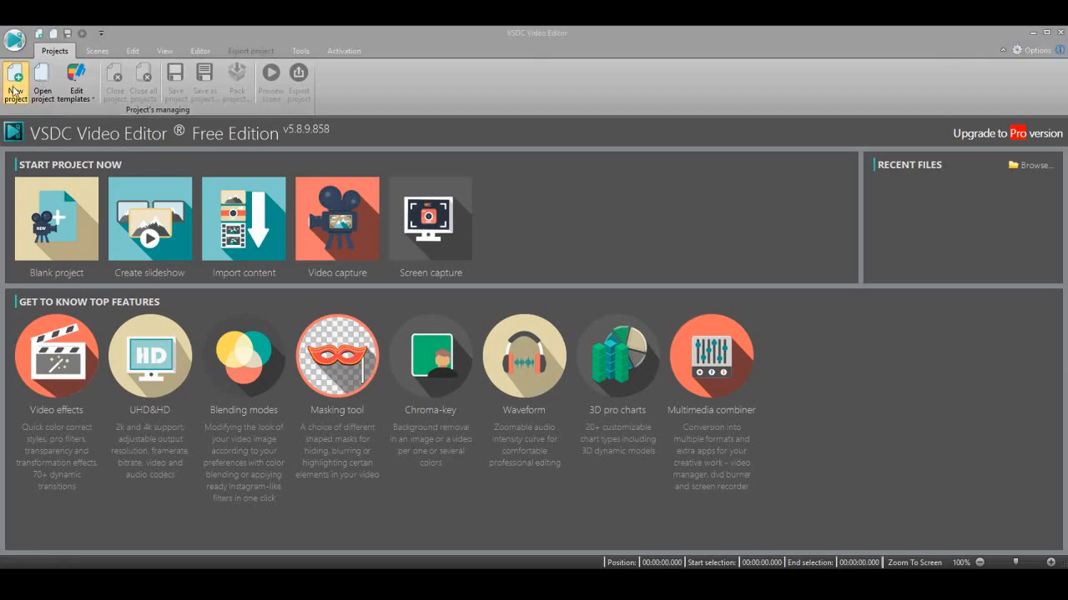
mouse_move(19, 137)
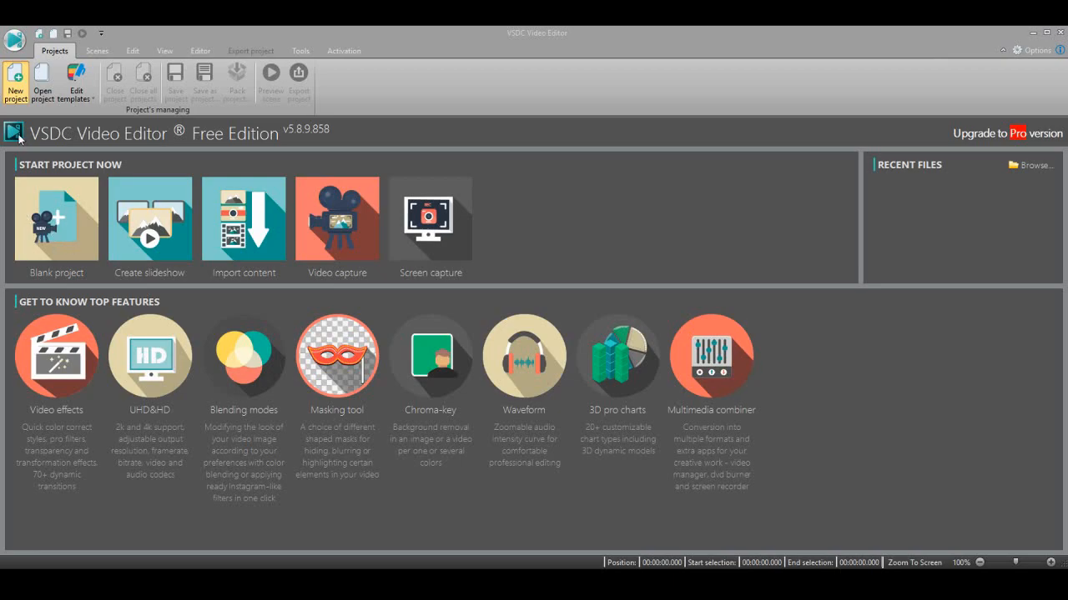
mouse_move(462, 184)
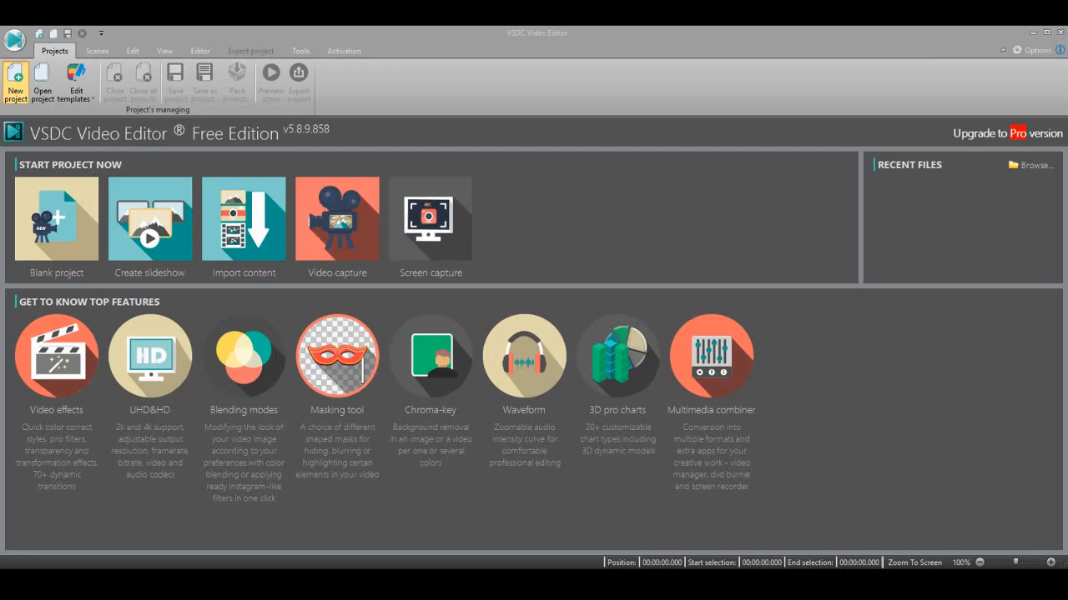
mouse_move(469, 181)
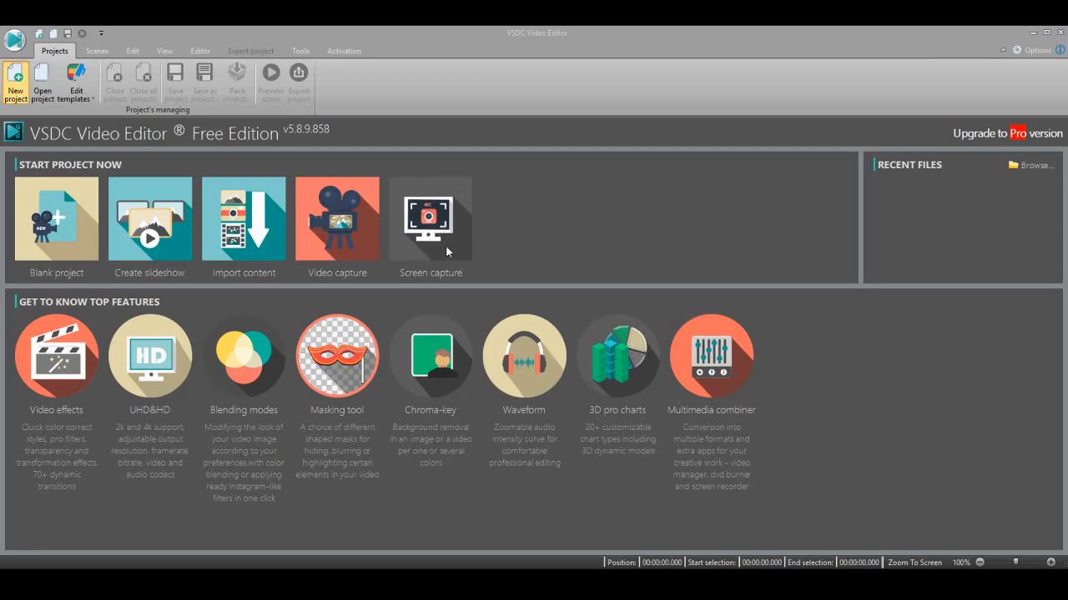
mouse_move(422, 257)
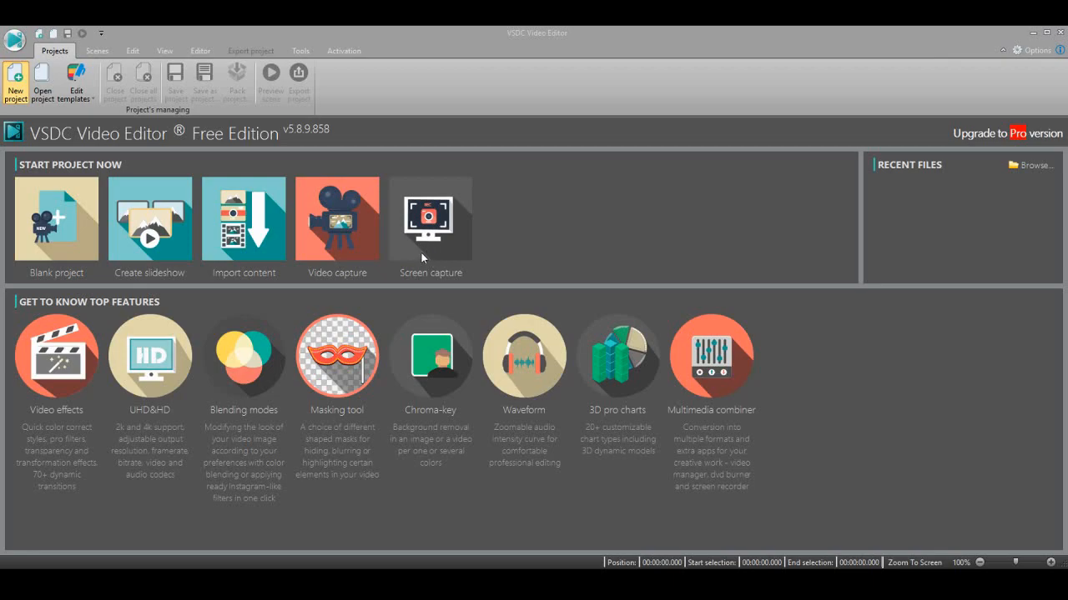
mouse_move(434, 286)
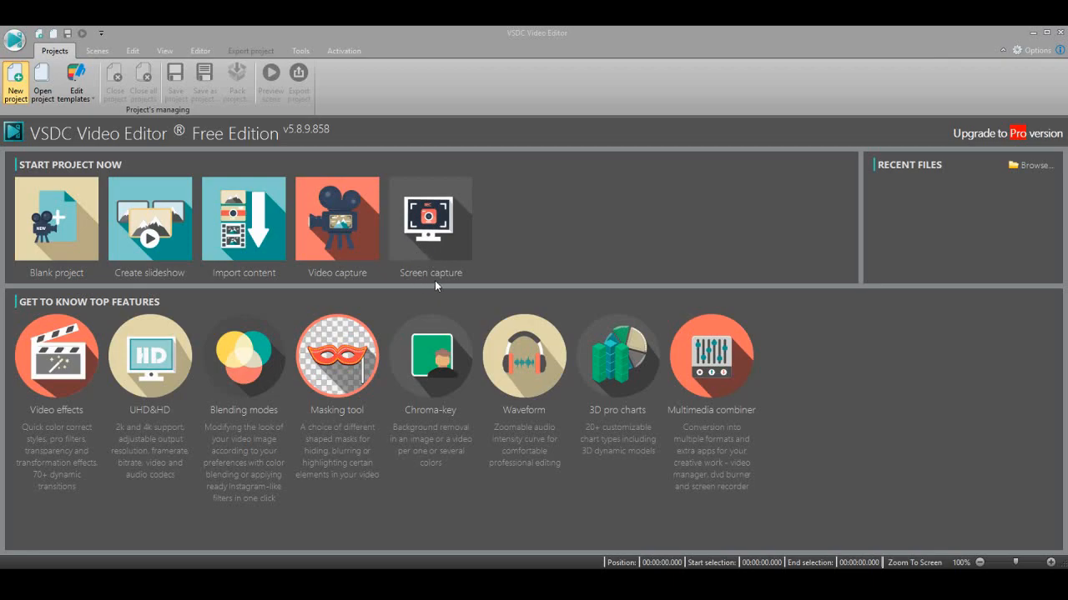
mouse_move(442, 267)
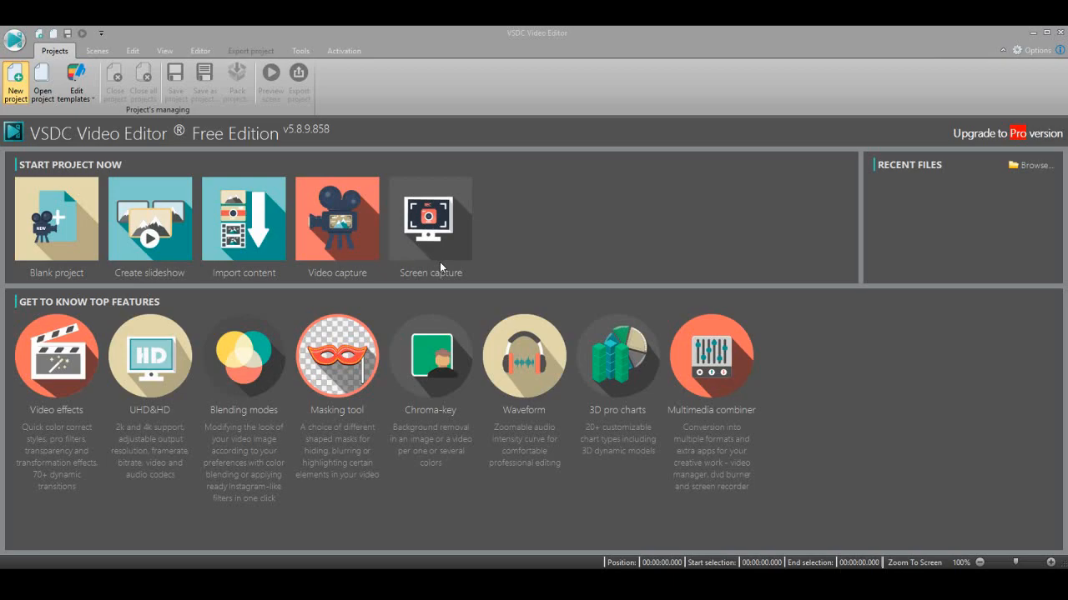
mouse_move(442, 289)
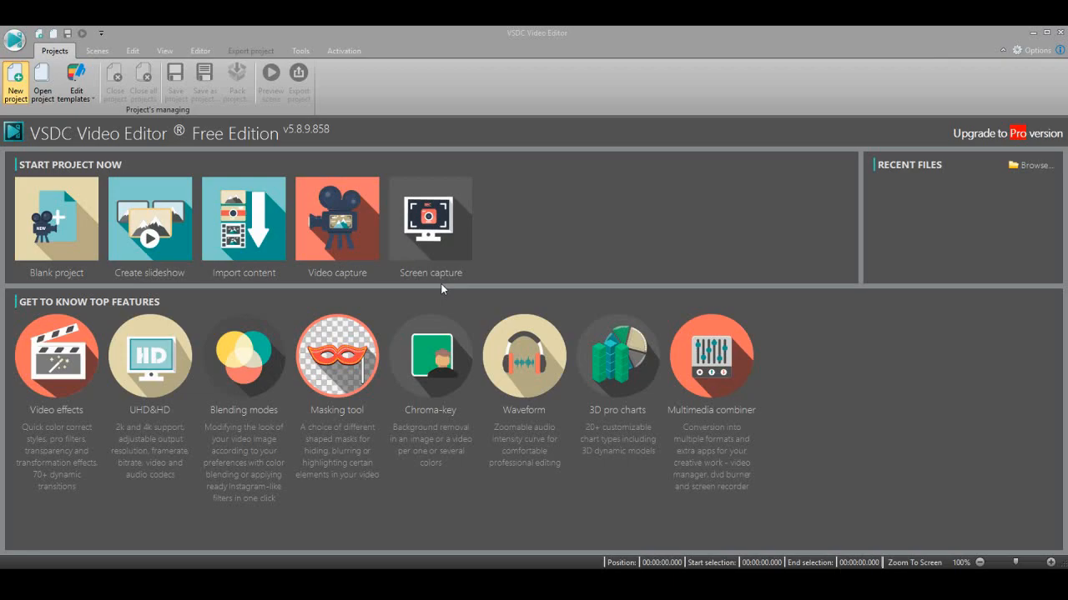
mouse_move(449, 303)
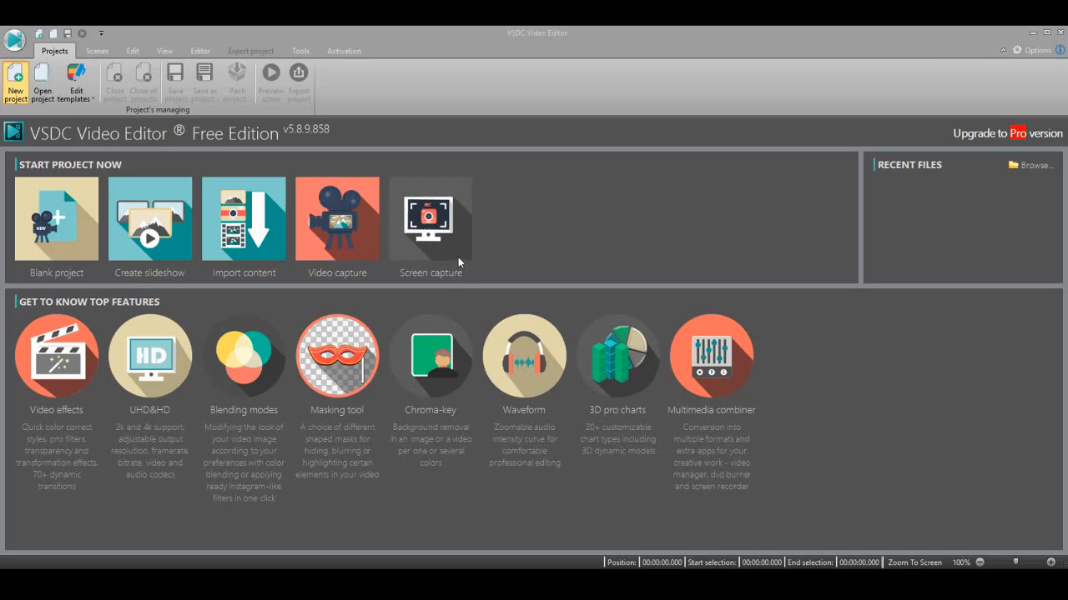
mouse_move(457, 292)
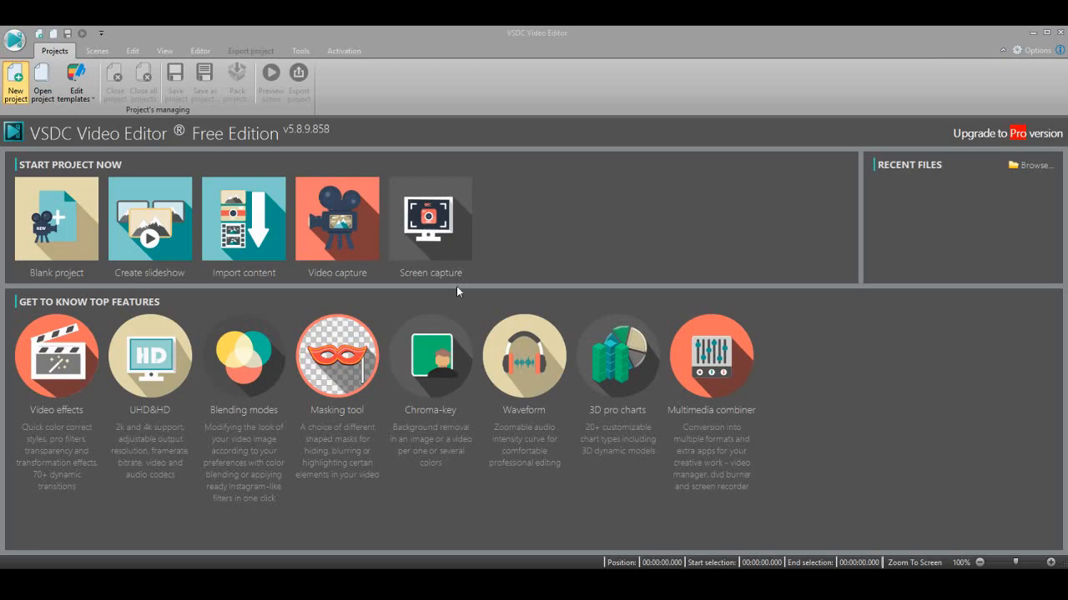
mouse_move(518, 285)
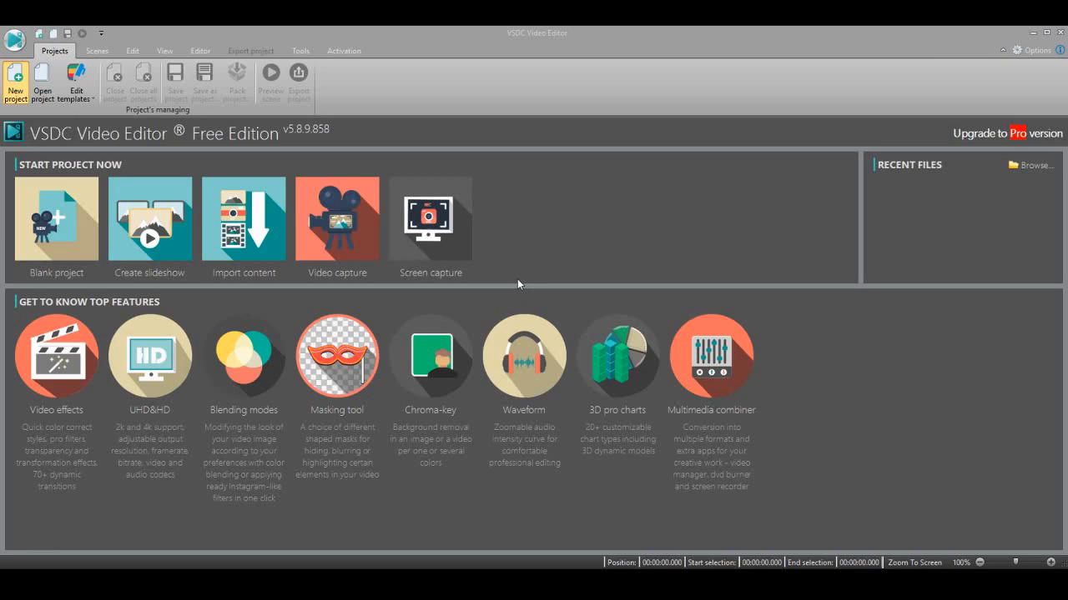
mouse_move(399, 364)
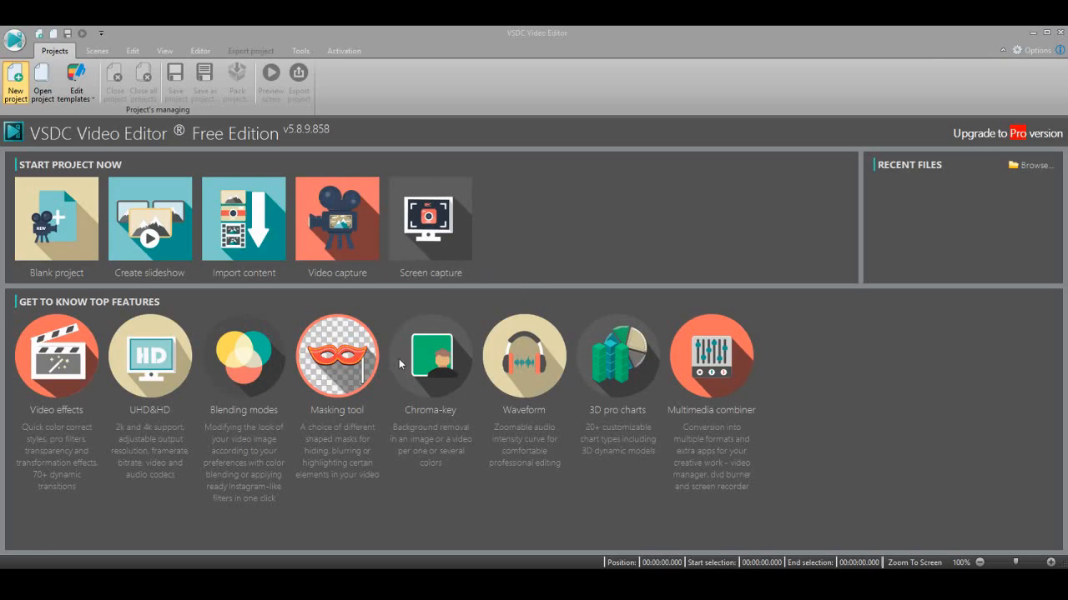
mouse_move(423, 277)
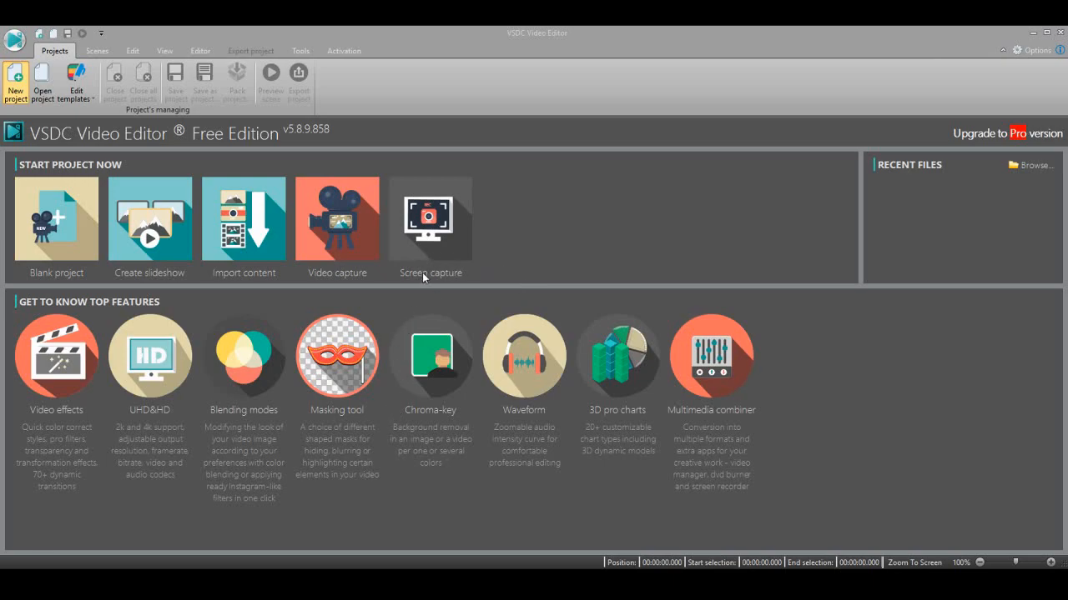
mouse_move(422, 281)
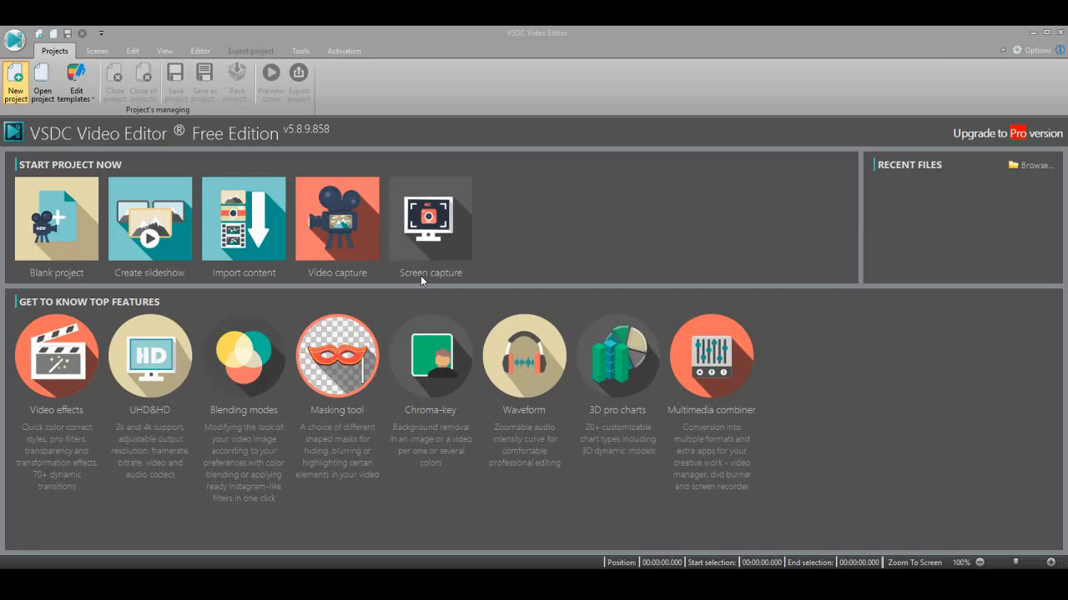
mouse_move(427, 324)
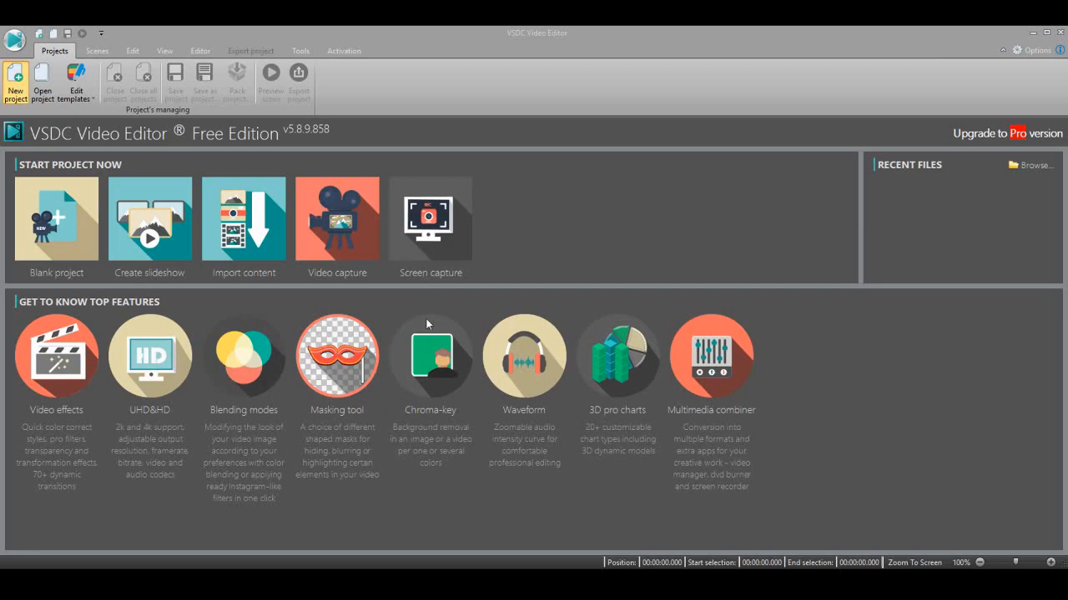
mouse_move(402, 397)
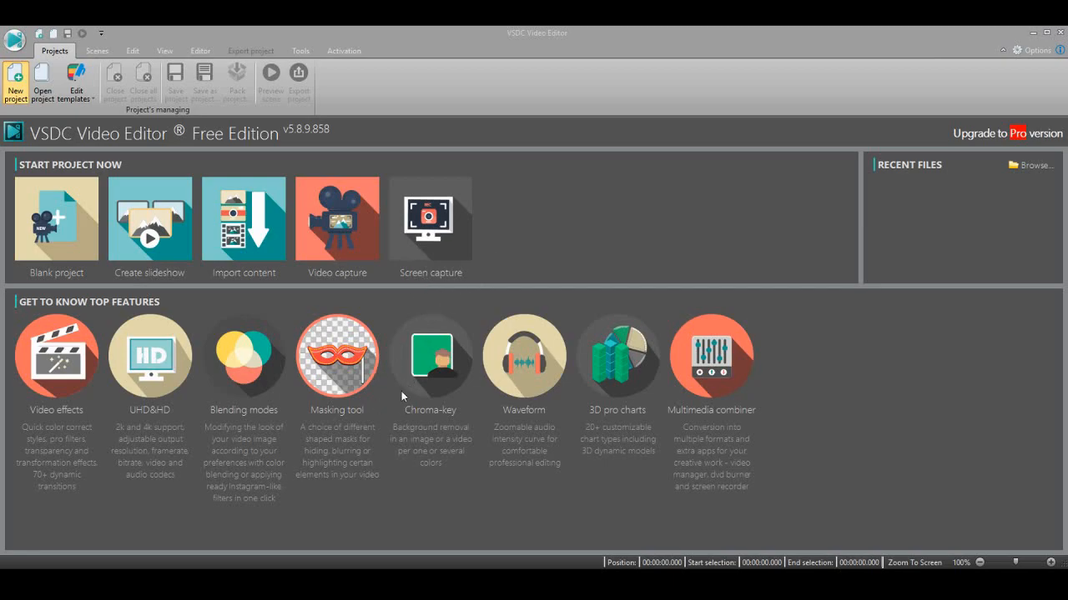
mouse_move(640, 419)
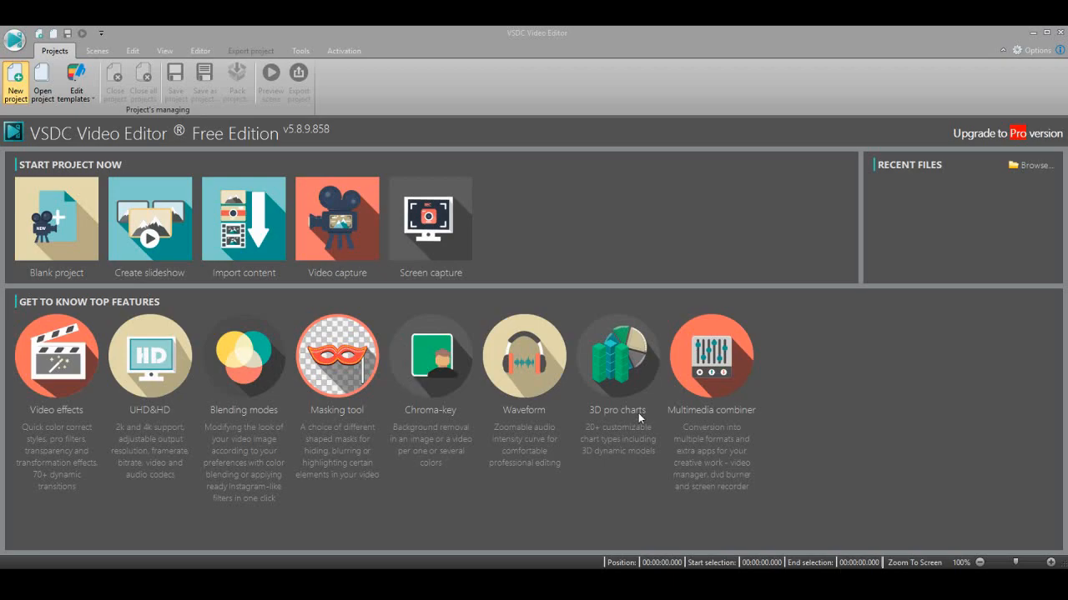
Step: Finish creating the 'Youtube' project at 1280×720, 60 fps with a black background
left_click(55, 219)
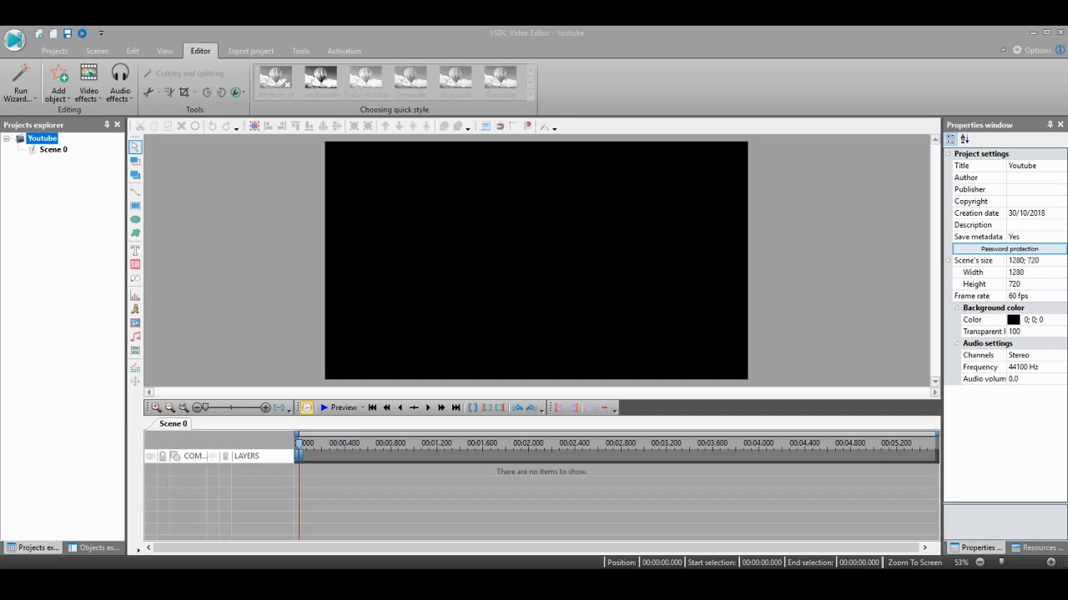
mouse_move(612, 181)
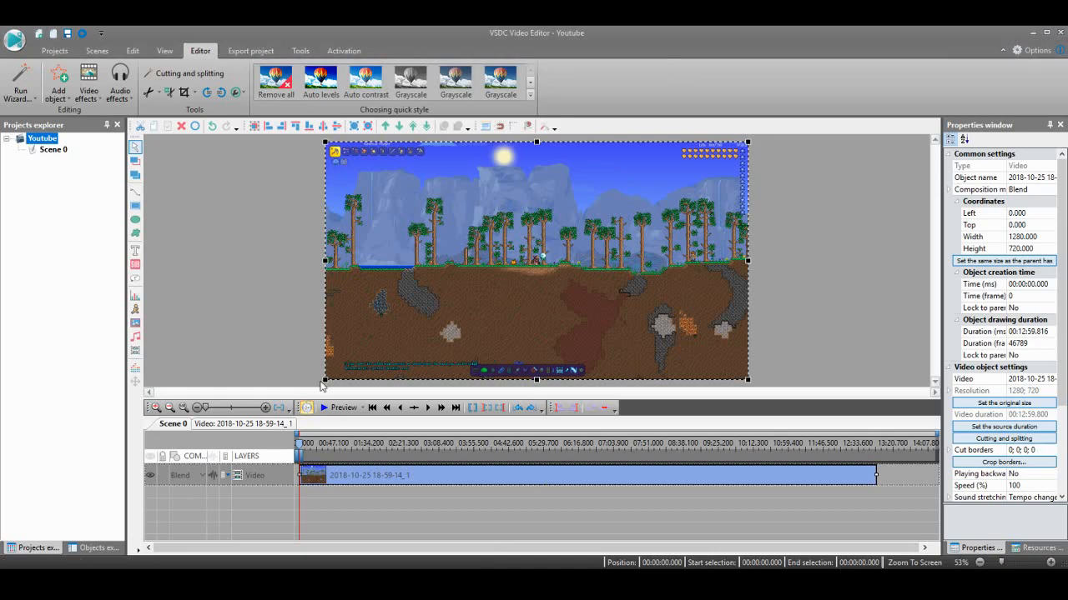
mouse_move(378, 271)
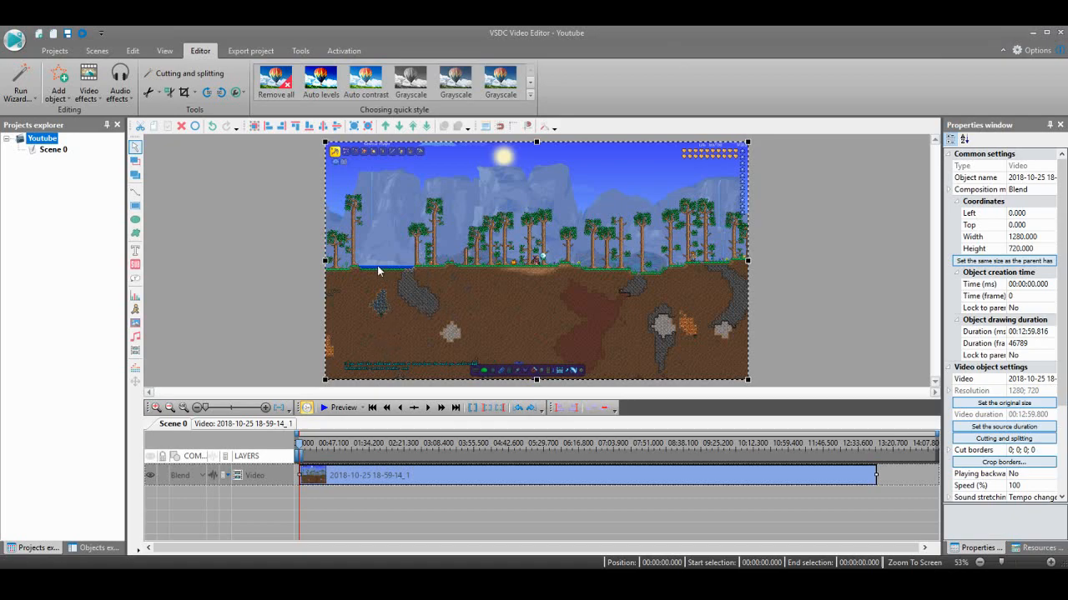
mouse_move(373, 408)
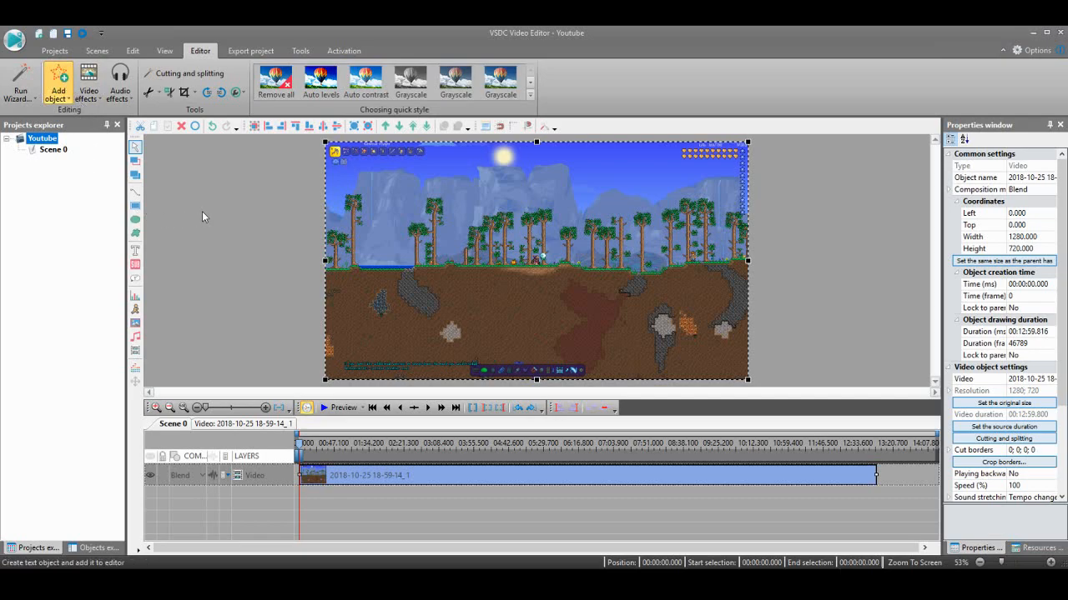
mouse_move(548, 291)
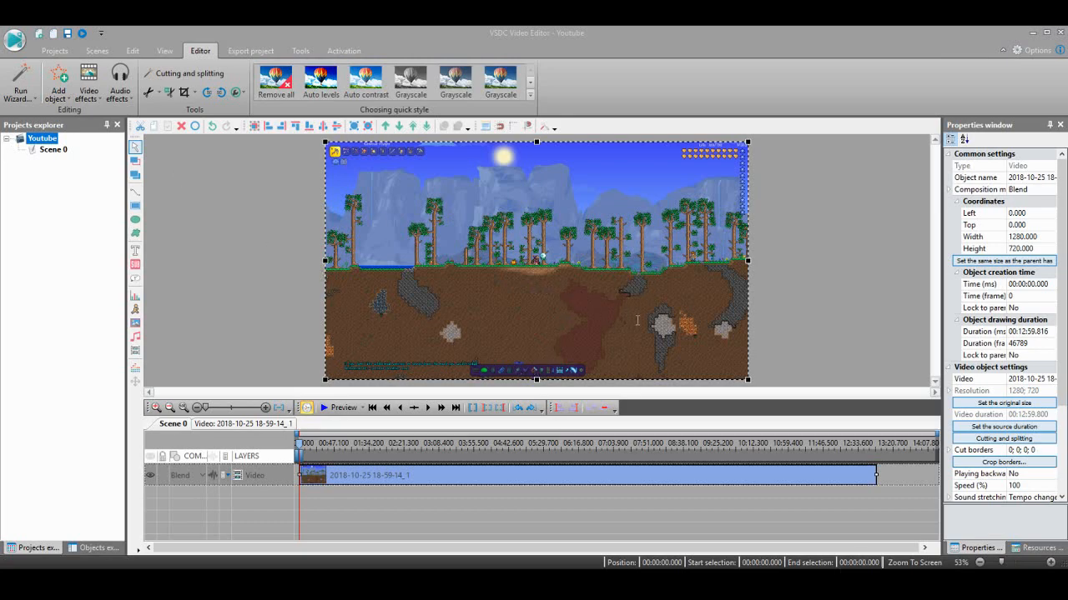
mouse_move(373, 426)
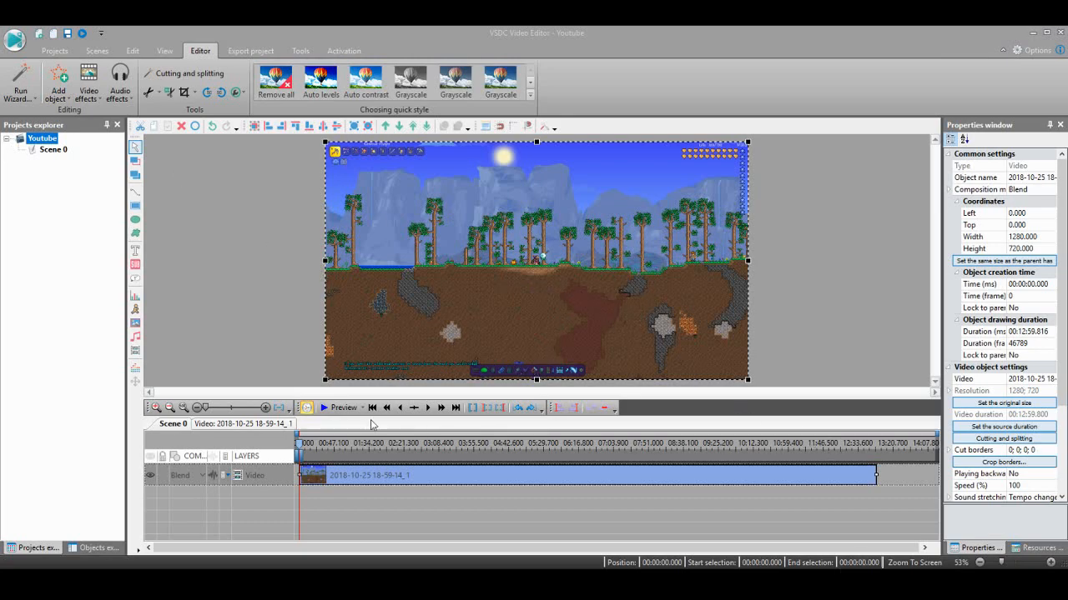
mouse_move(631, 318)
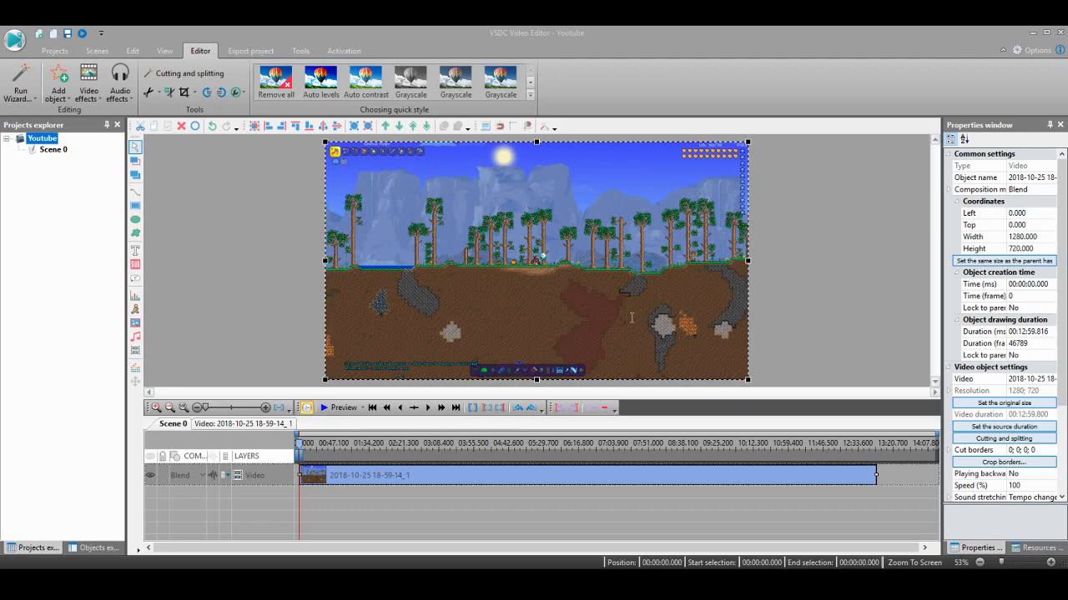
mouse_move(632, 320)
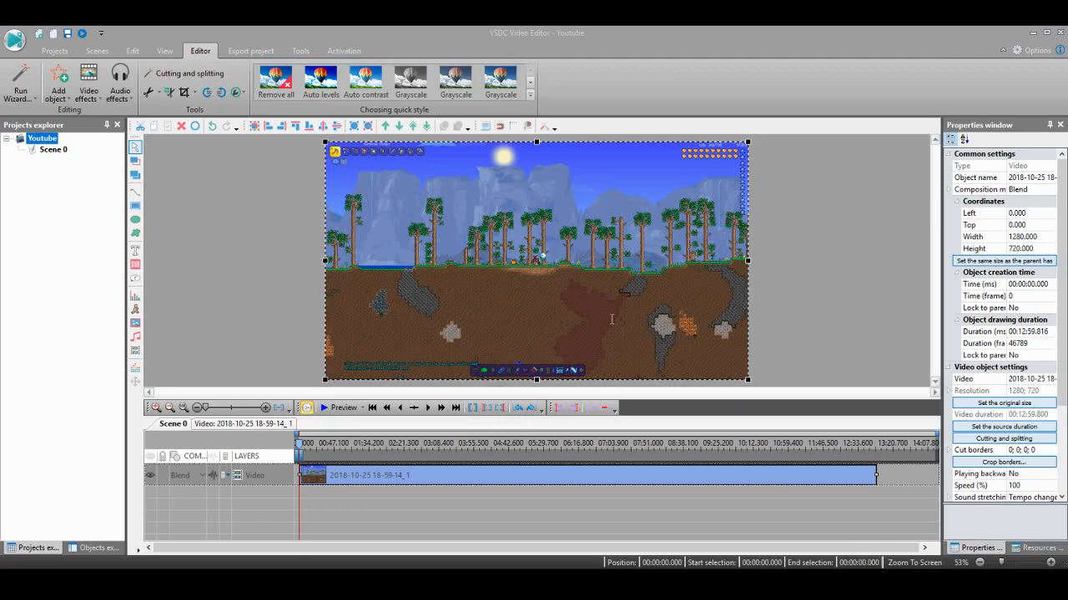
mouse_move(626, 316)
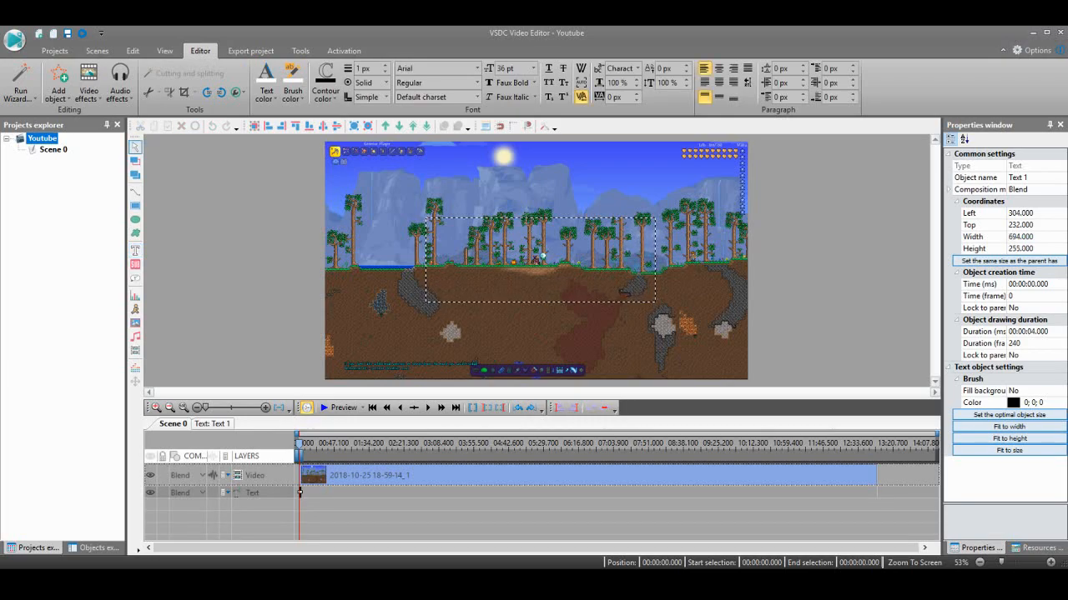
mouse_move(292, 82)
type("96")
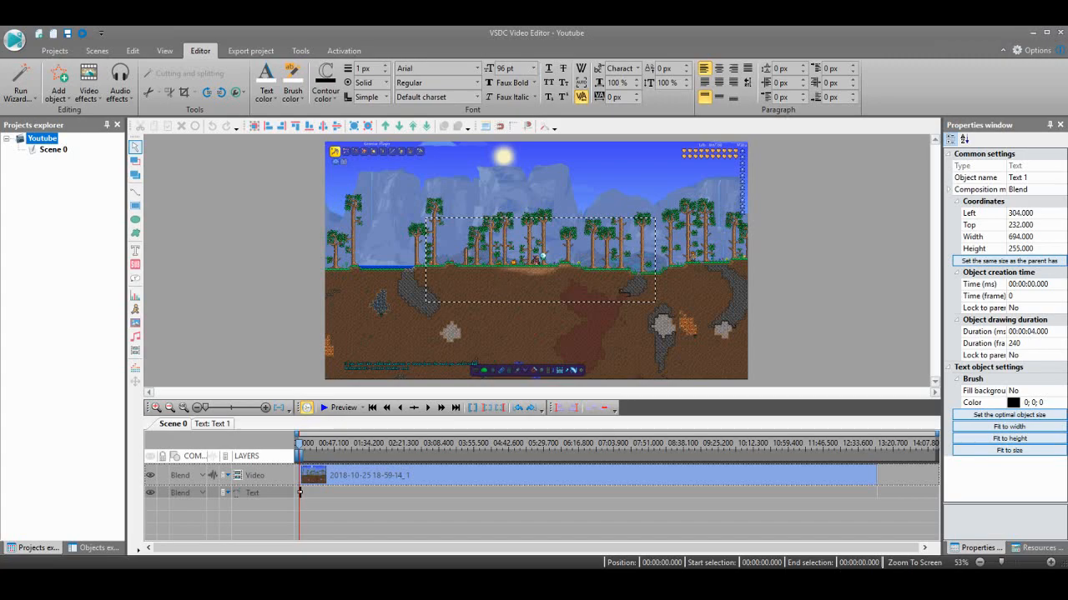
Step: Type the caption 'Hey sorry for being so quiet' into the text box
type("H")
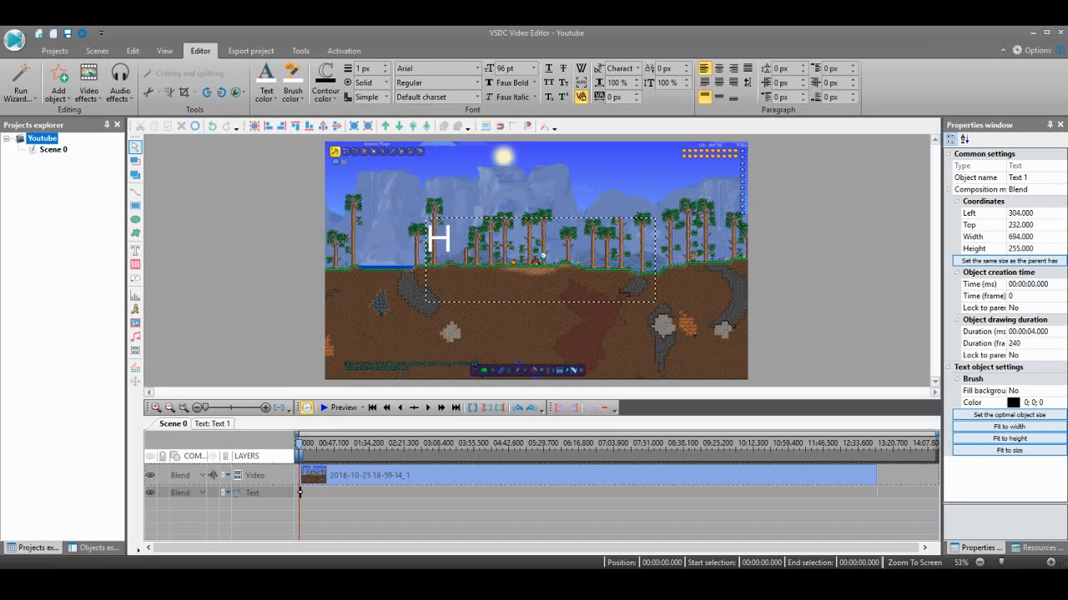
type("ey sorry")
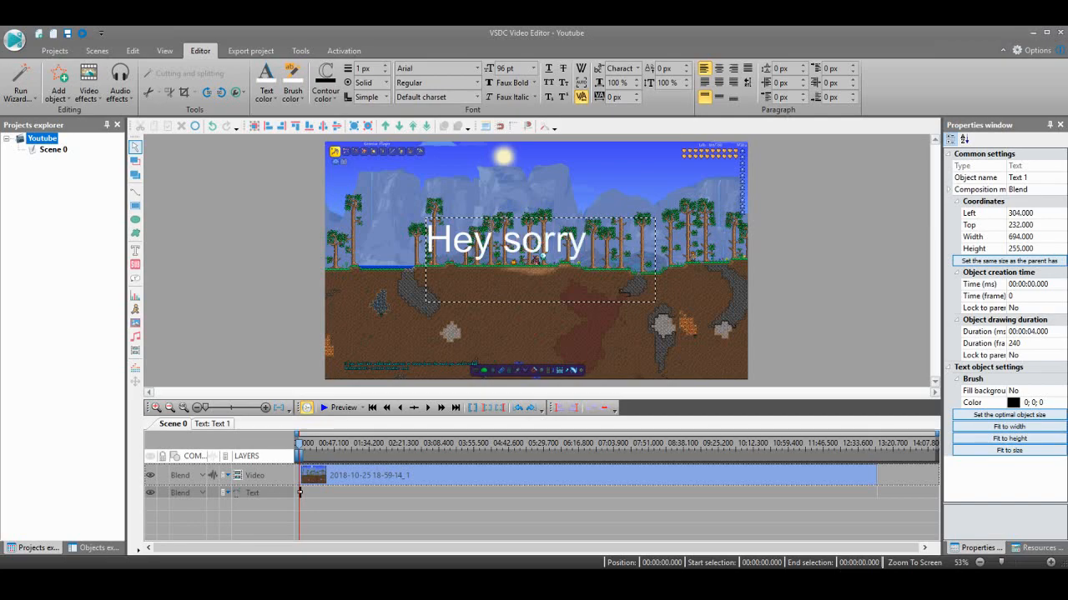
type("for")
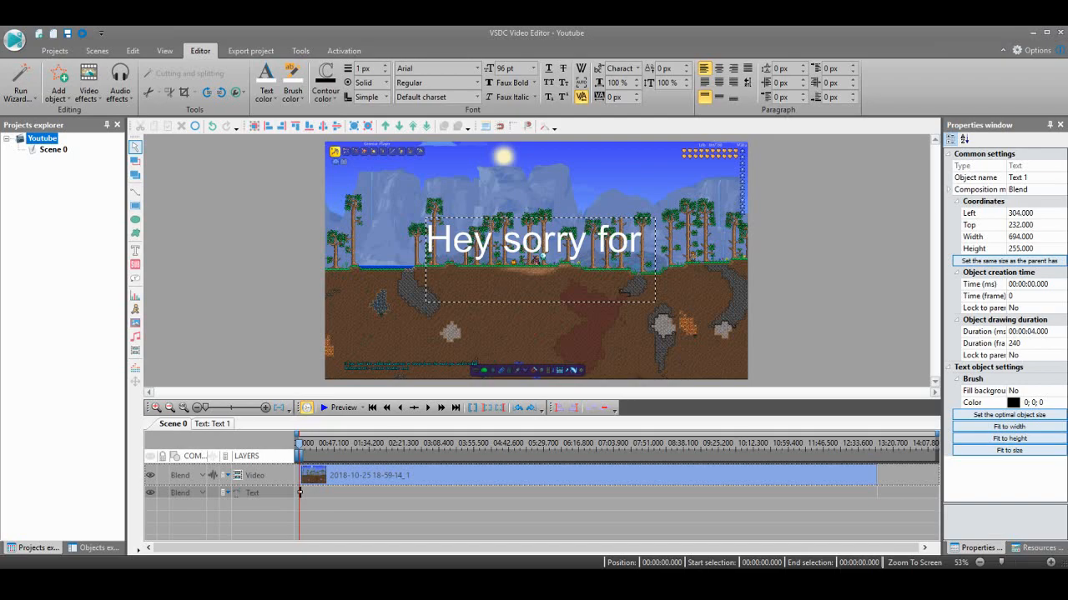
type("f")
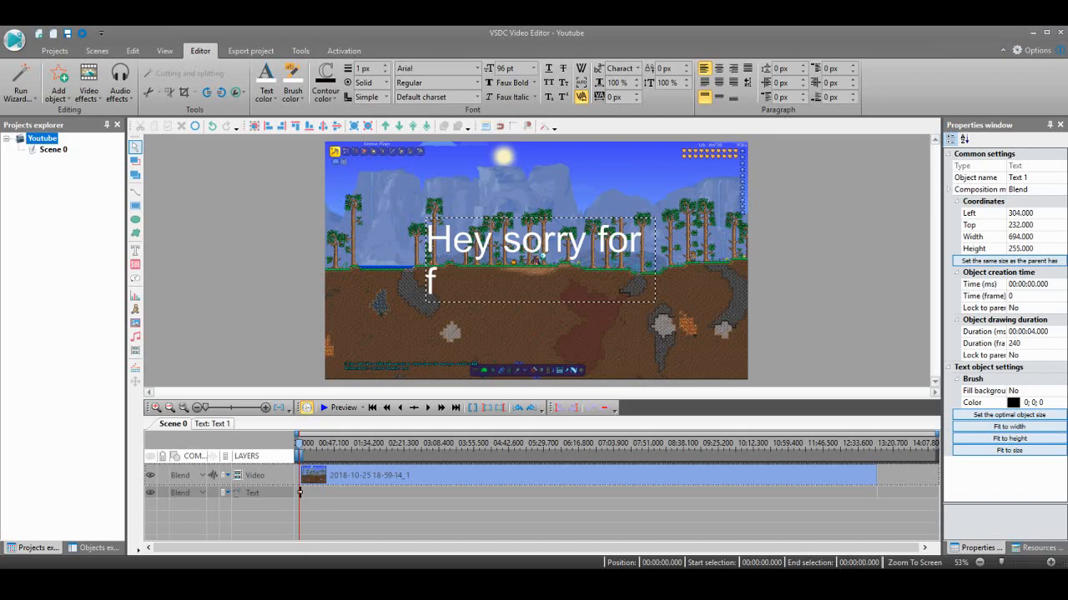
type("b")
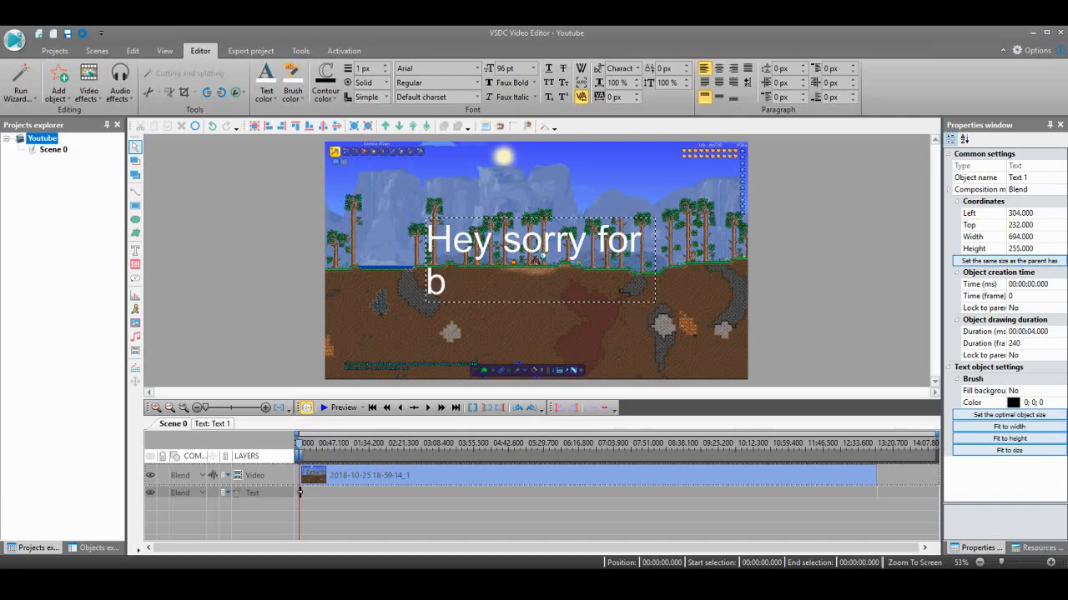
type("eing q")
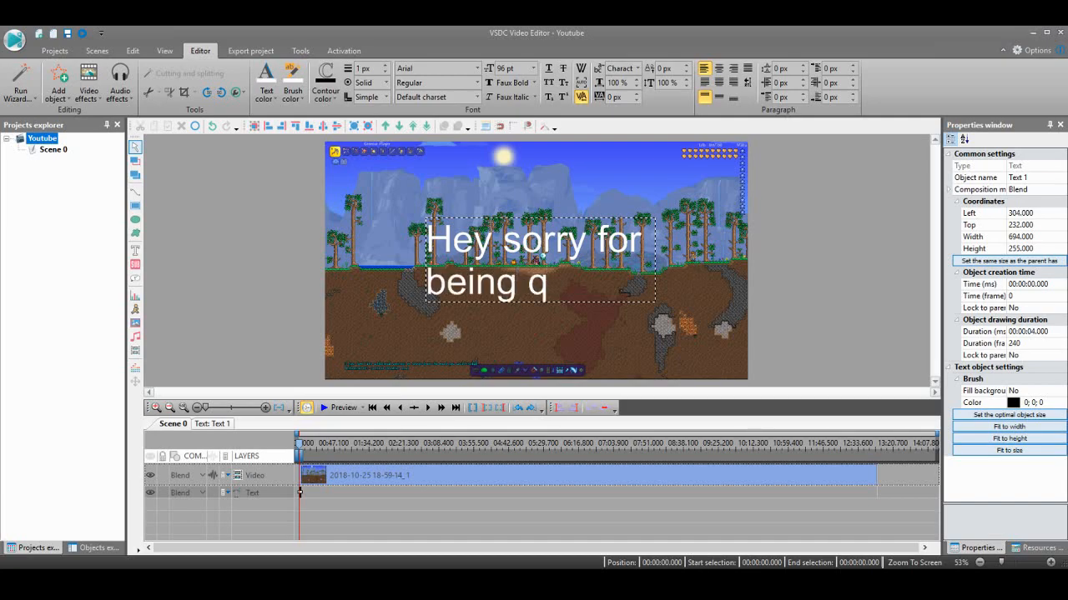
type("iue")
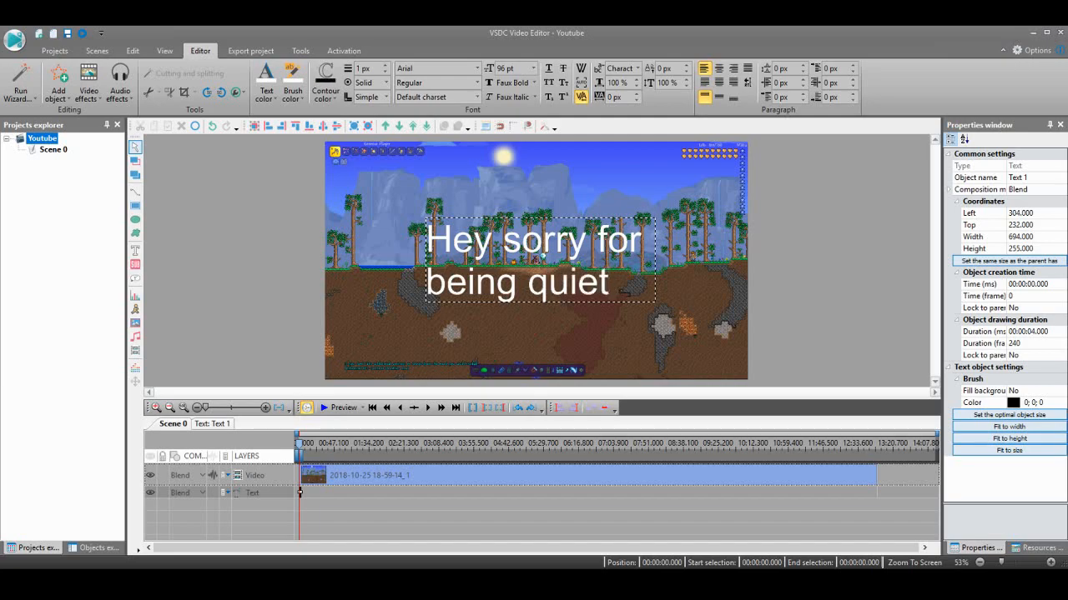
type("so")
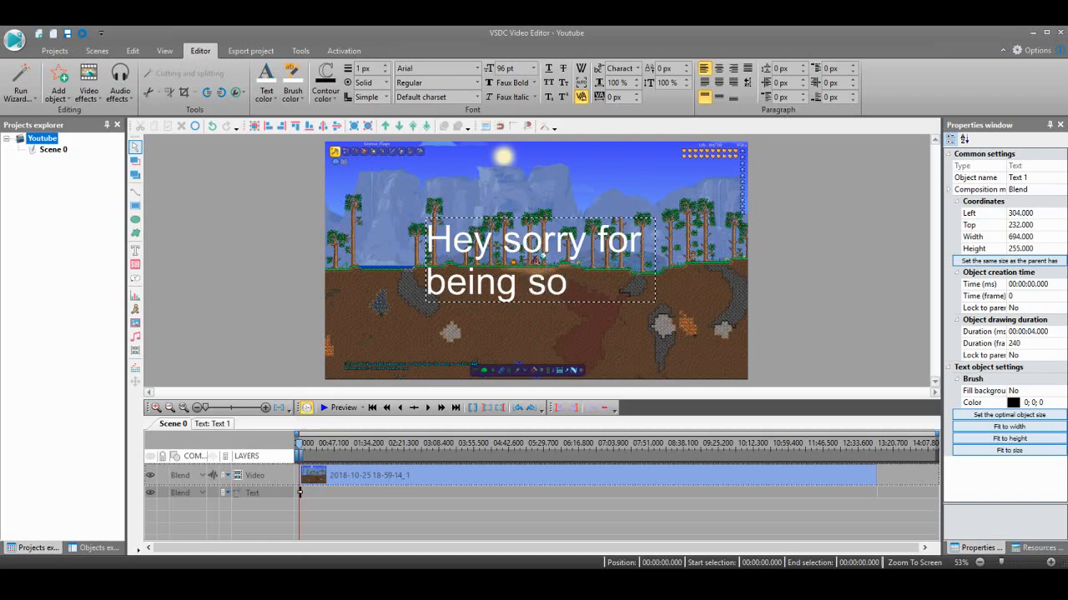
type("qu")
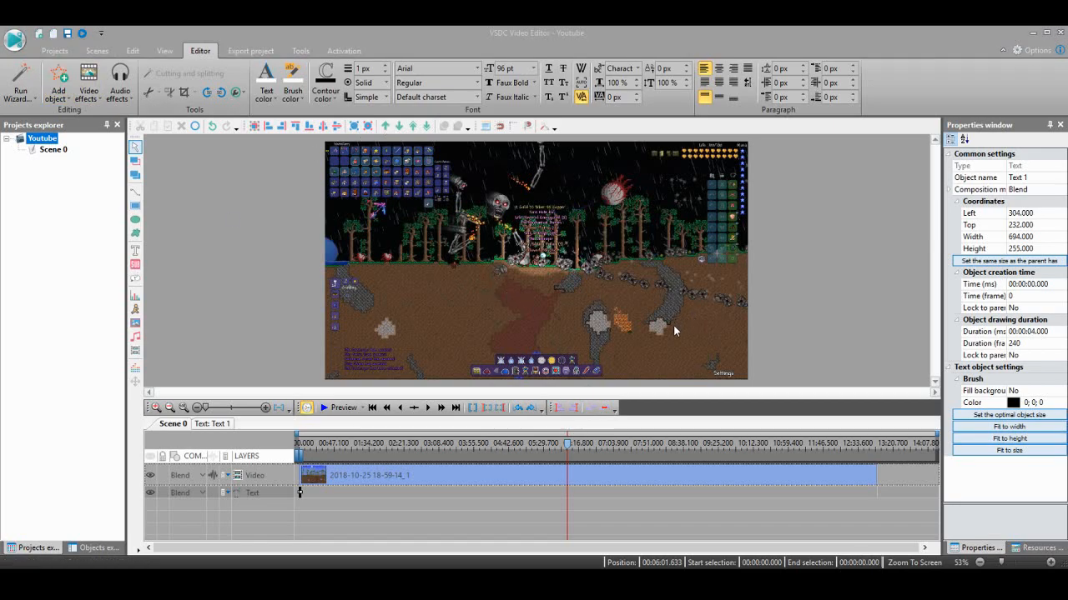
mouse_move(887, 252)
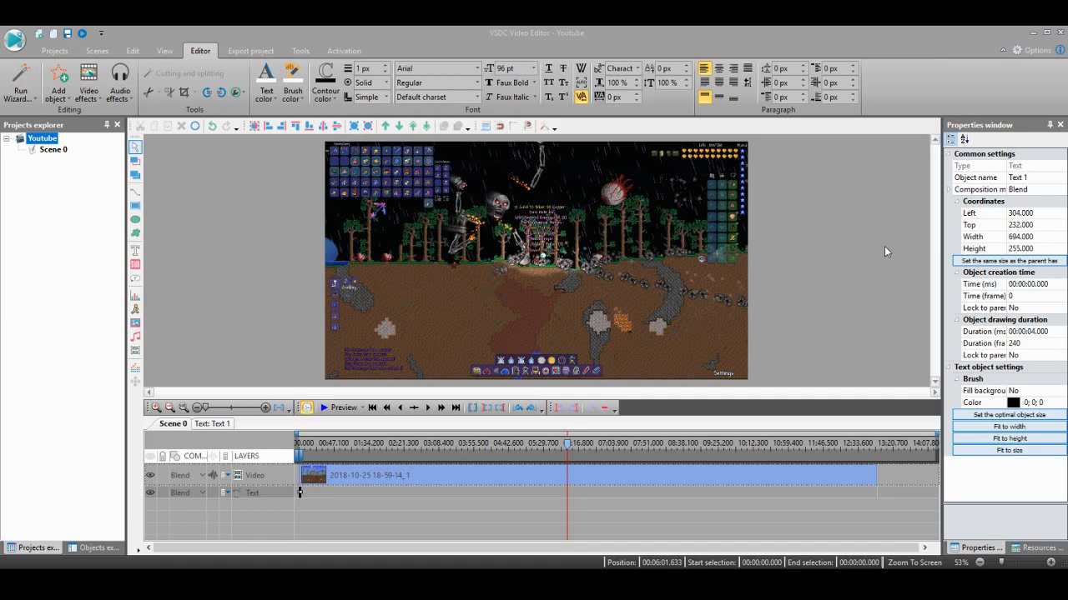
mouse_move(813, 340)
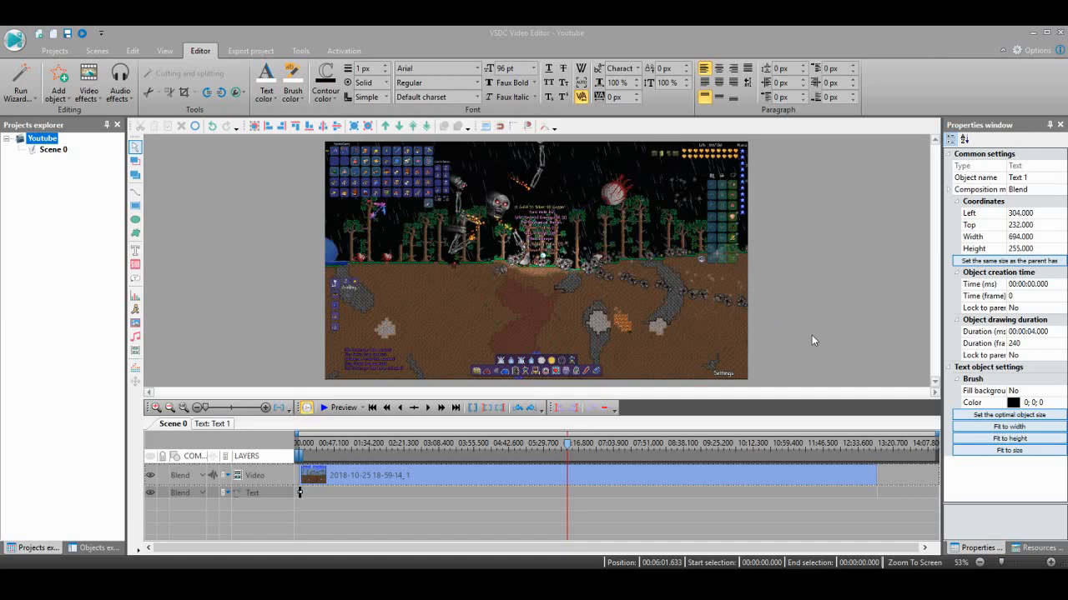
mouse_move(671, 335)
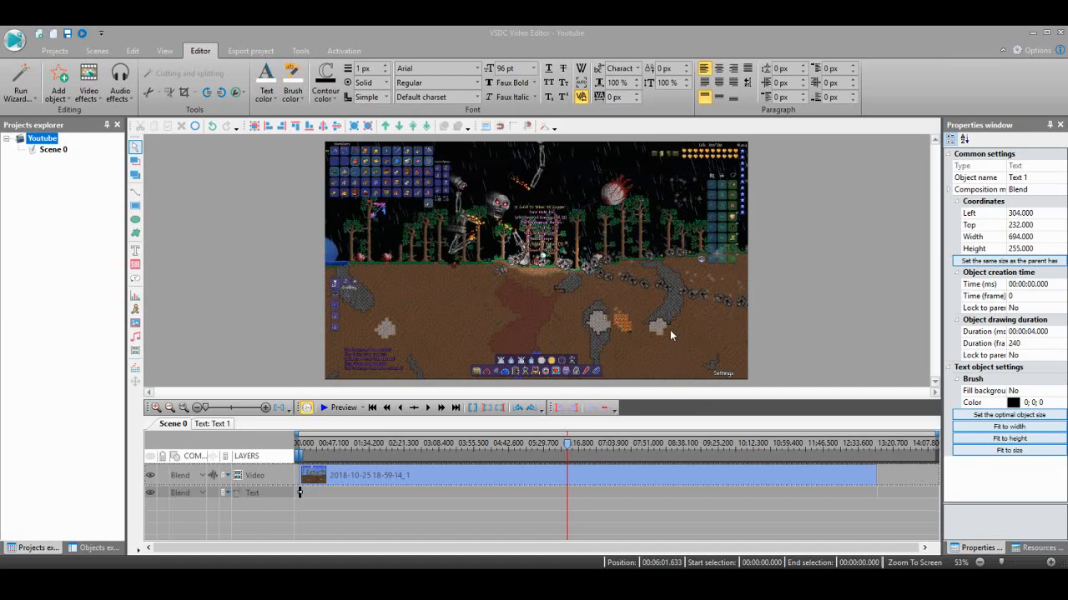
mouse_move(599, 340)
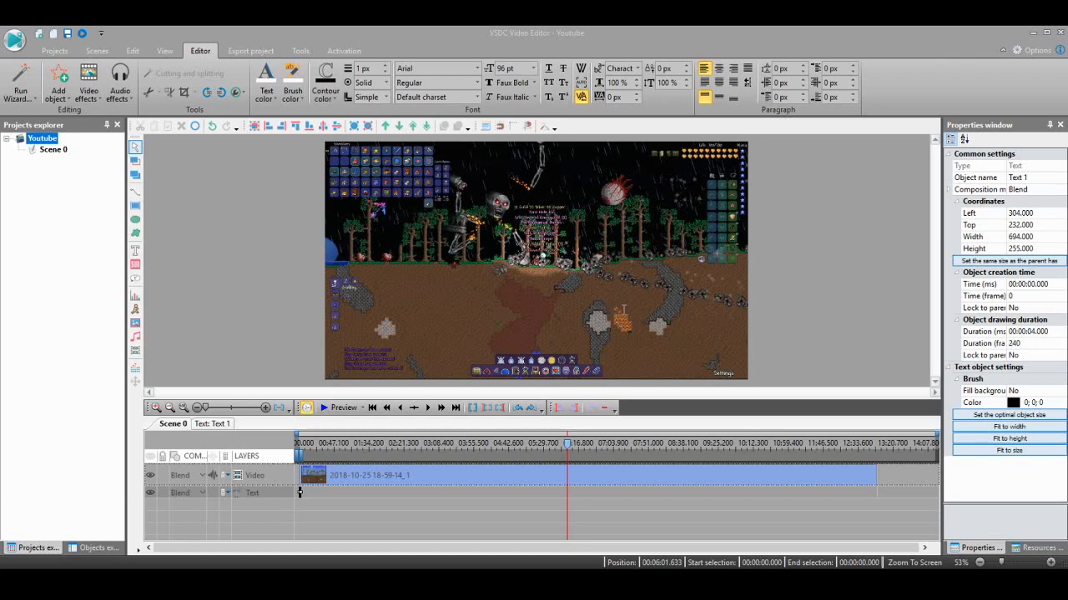
mouse_move(652, 330)
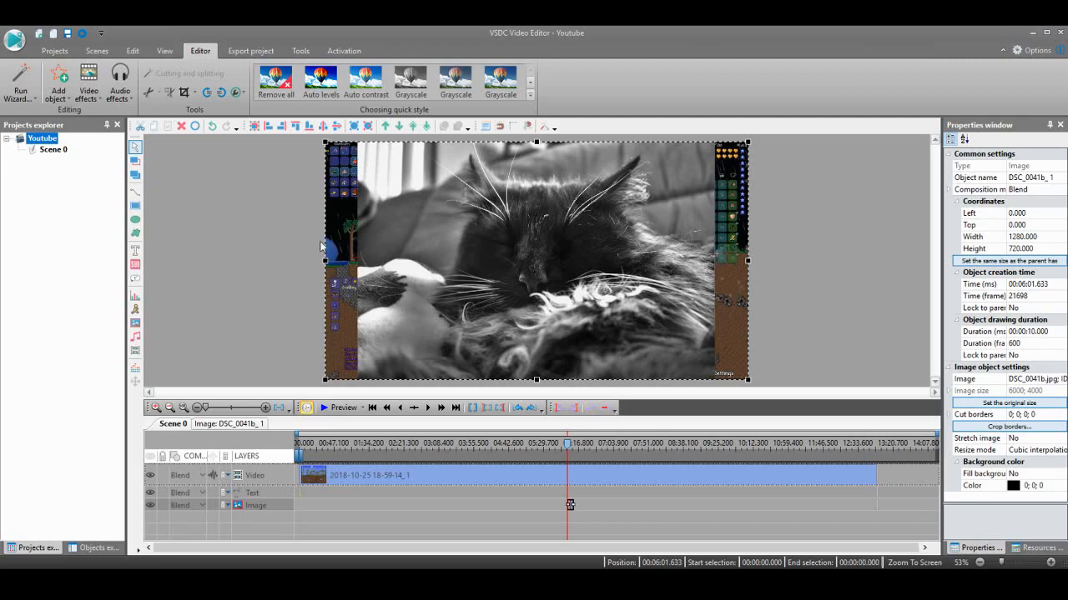
mouse_move(341, 408)
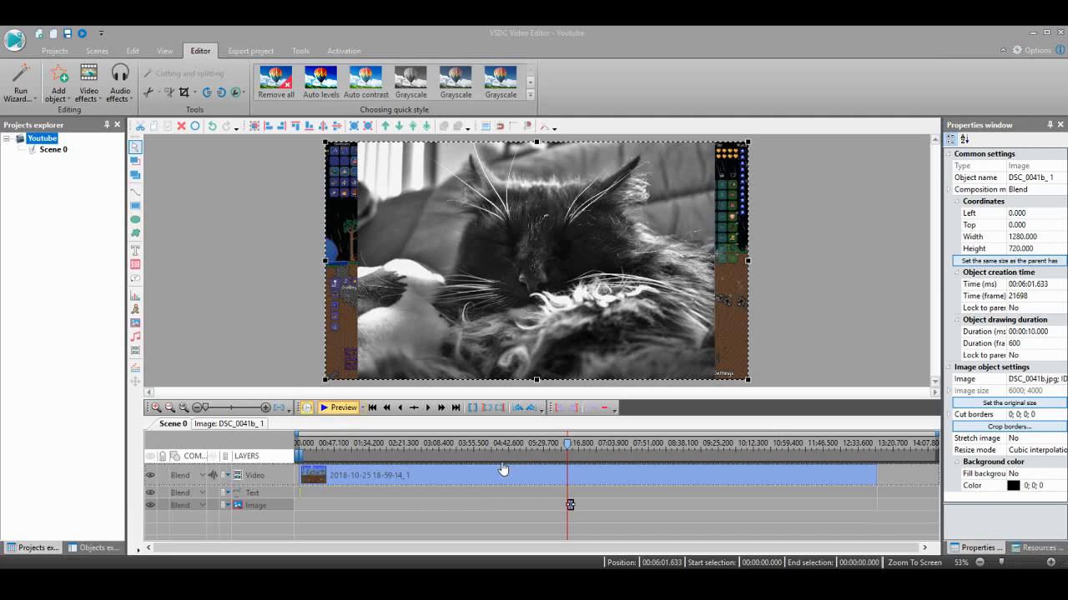
mouse_move(504, 467)
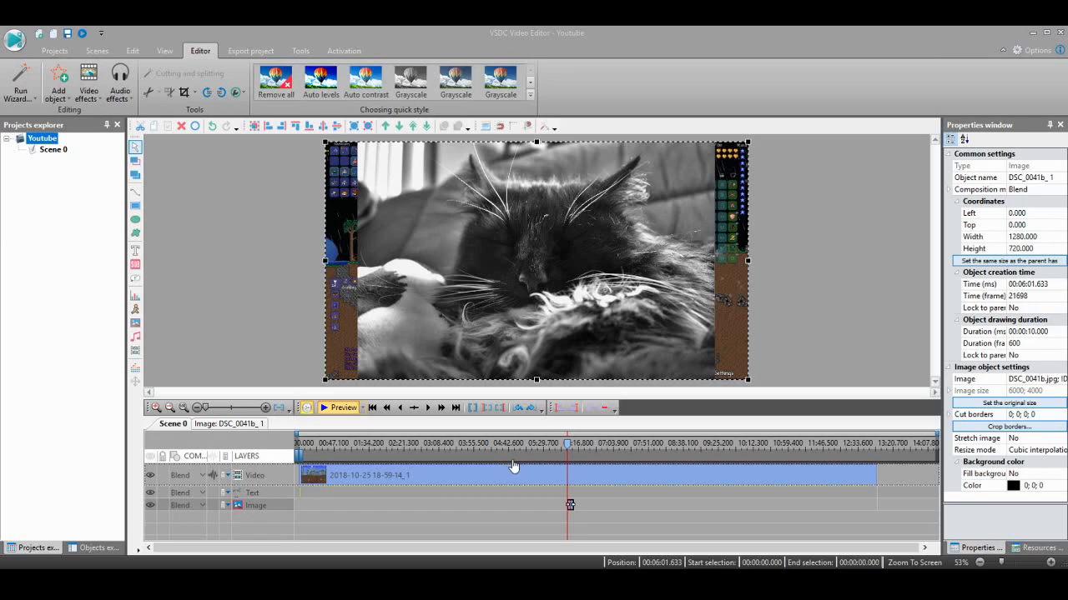
mouse_move(526, 462)
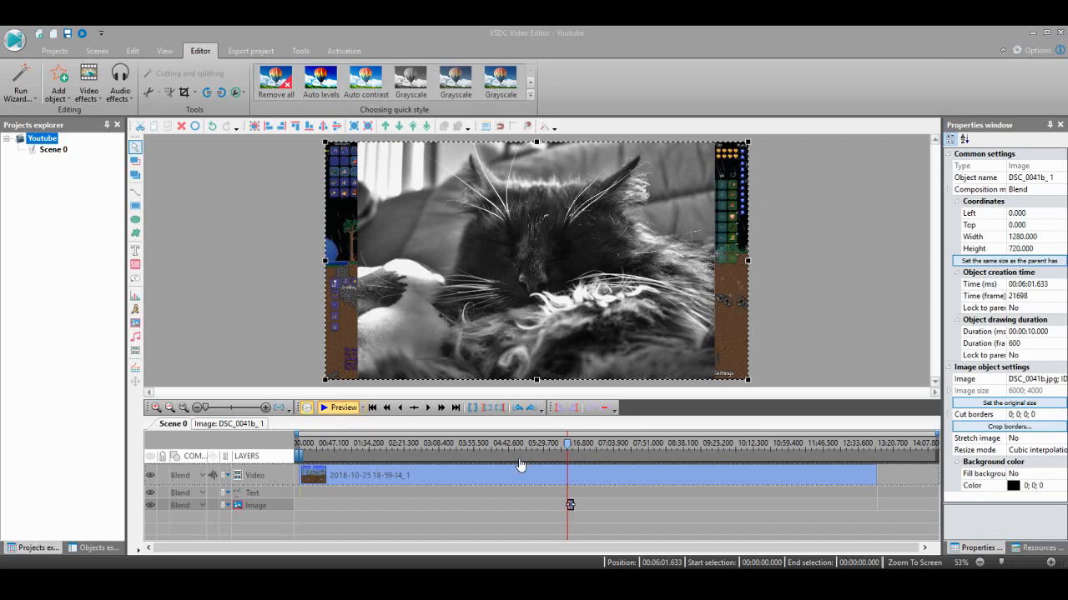
mouse_move(655, 171)
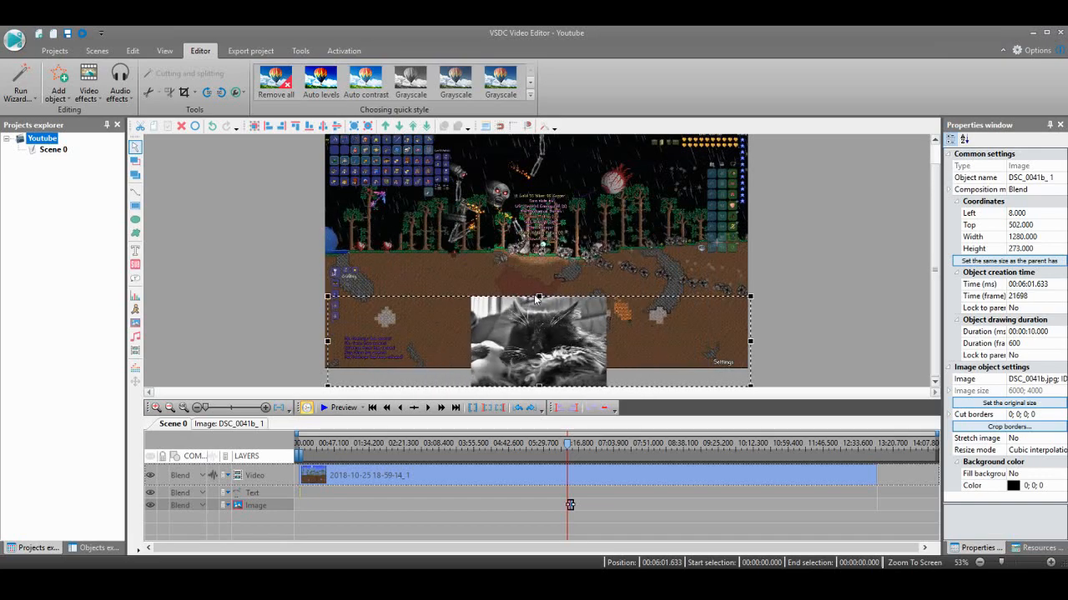
Step: Drag the cat photo's handle to squash it into a thin strip near the top
left_click_drag(538, 337, 609, 212)
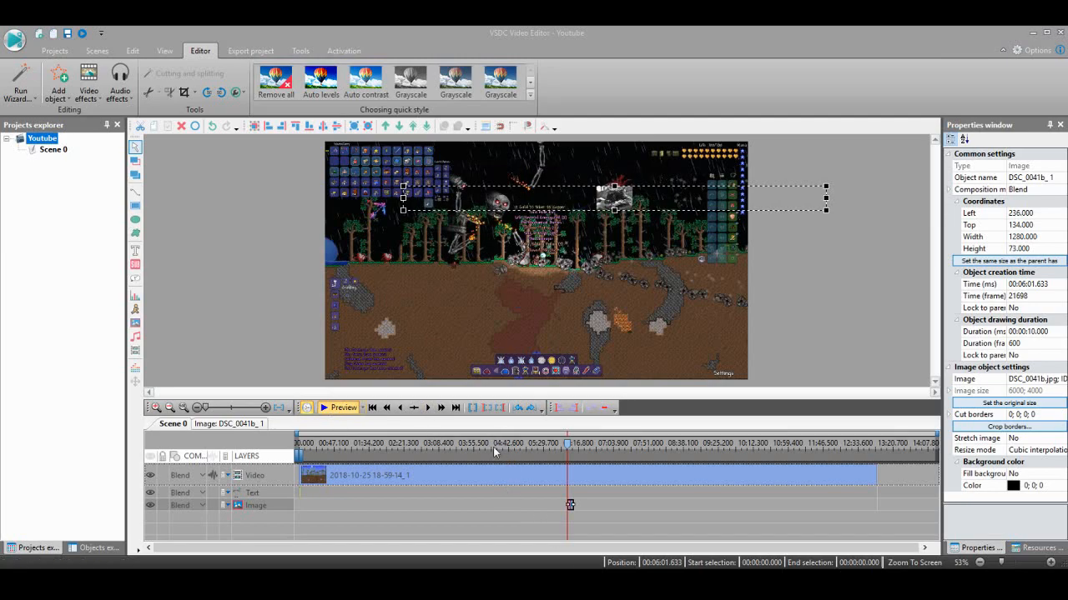
mouse_move(724, 187)
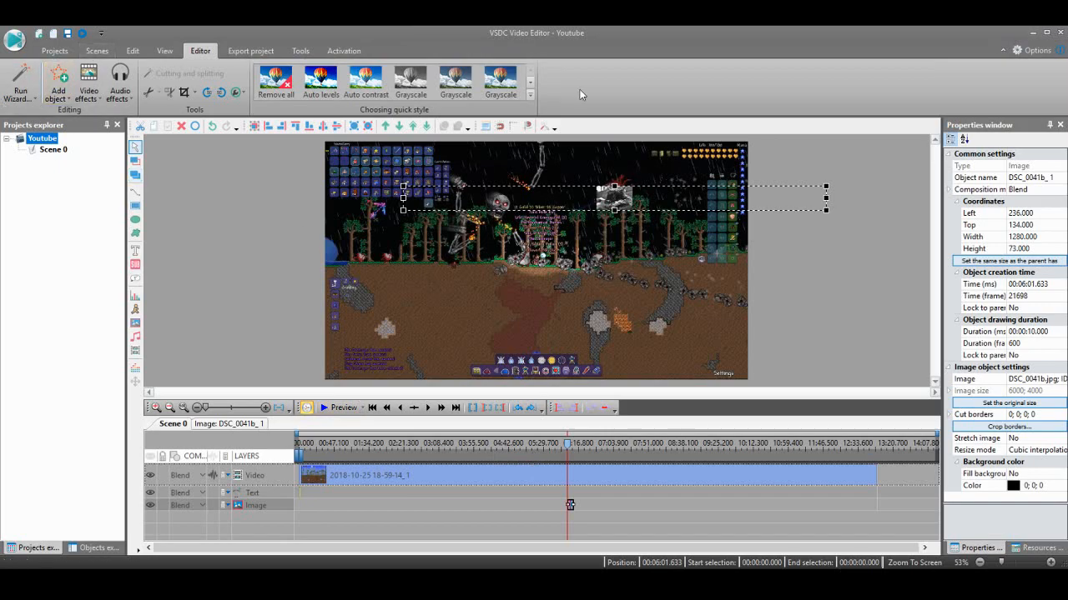
mouse_move(641, 260)
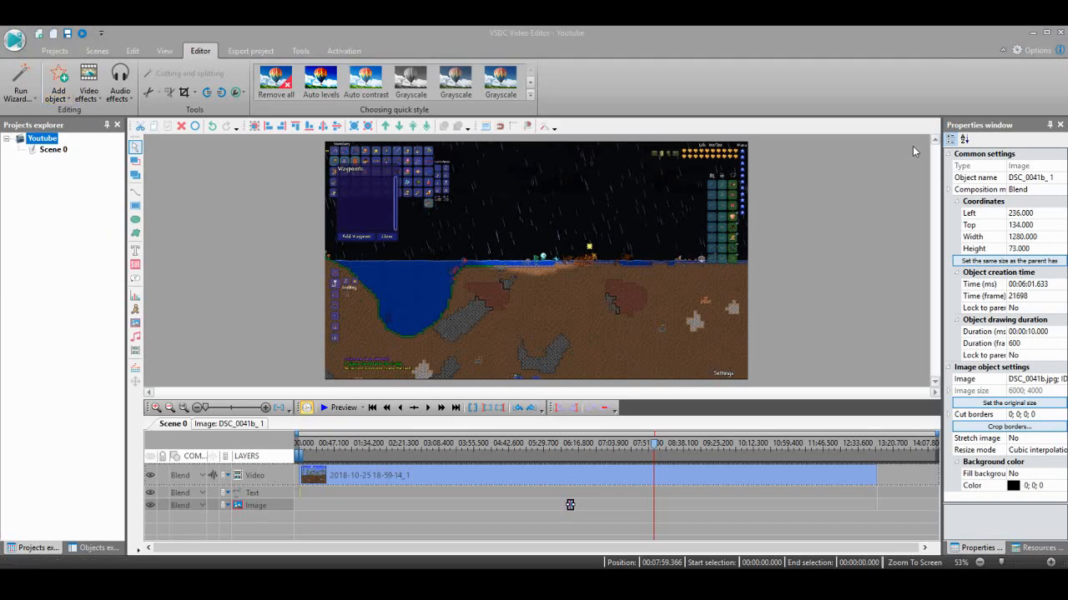
mouse_move(732, 231)
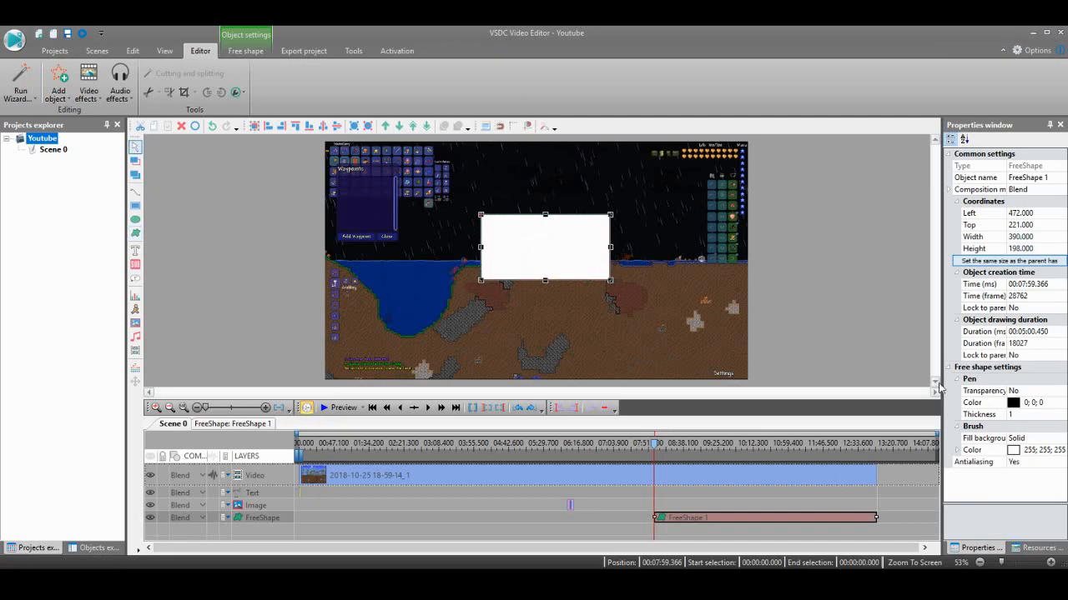
Step: Set the white rectangle's object drawing duration to 00:00:04.000 in Properties
left_click(1039, 331)
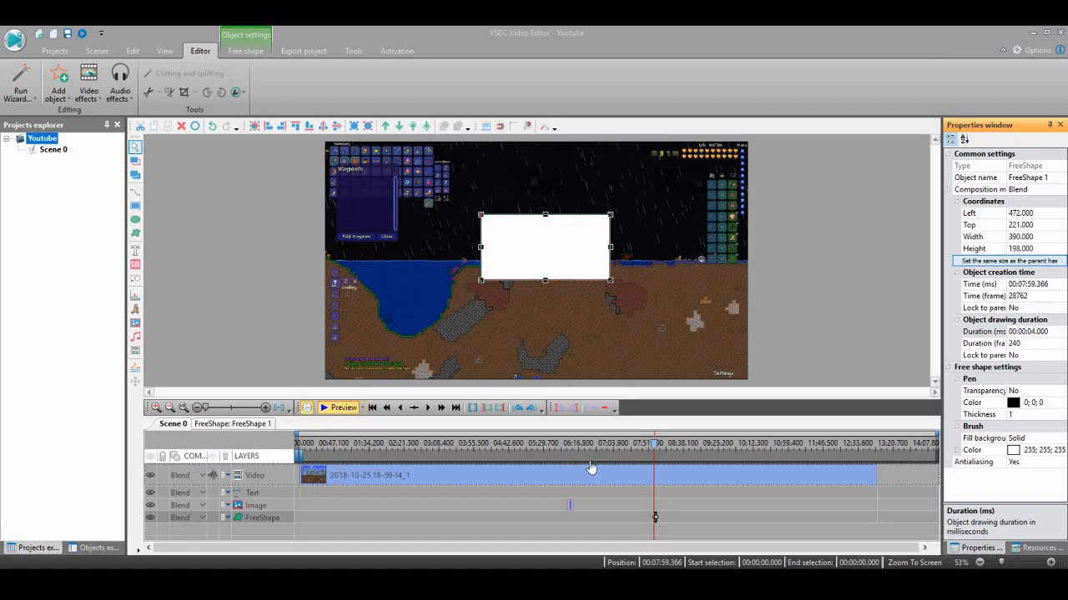
mouse_move(784, 132)
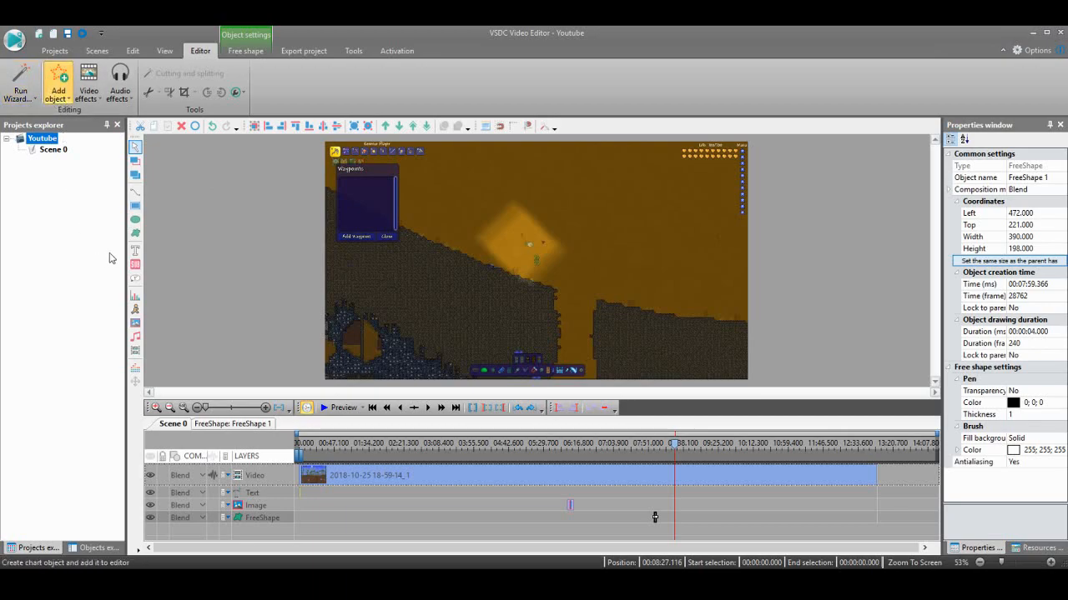
mouse_move(221, 234)
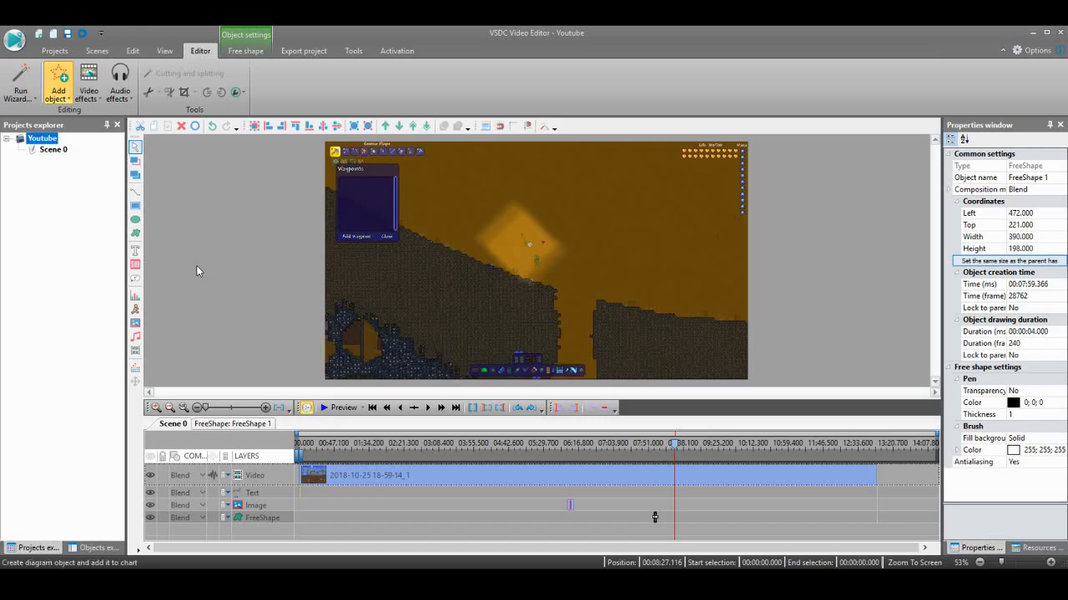
mouse_move(638, 350)
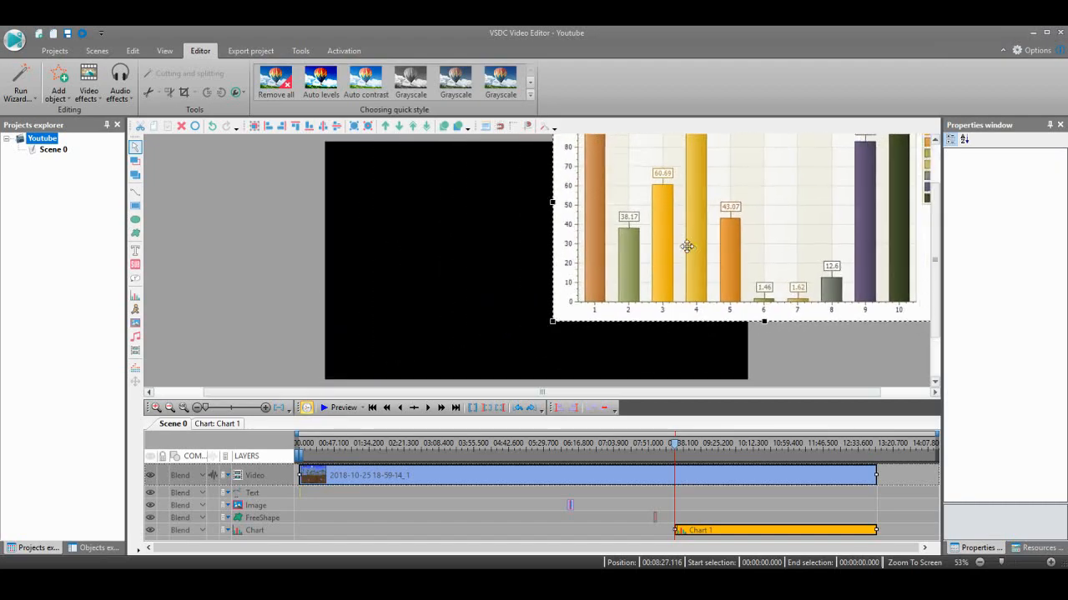
left_click(211, 126)
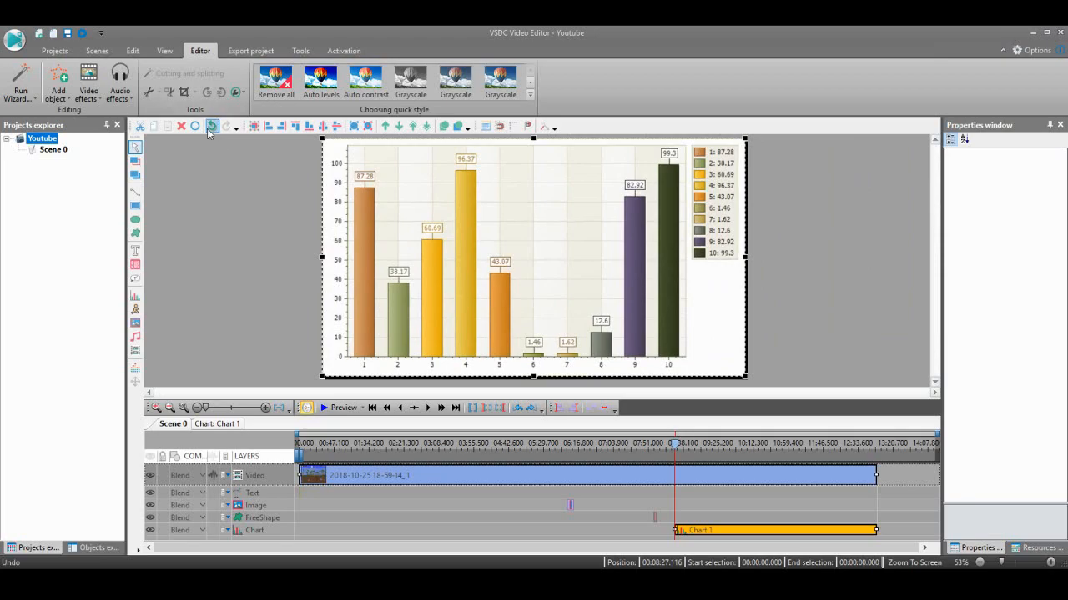
left_click(212, 126)
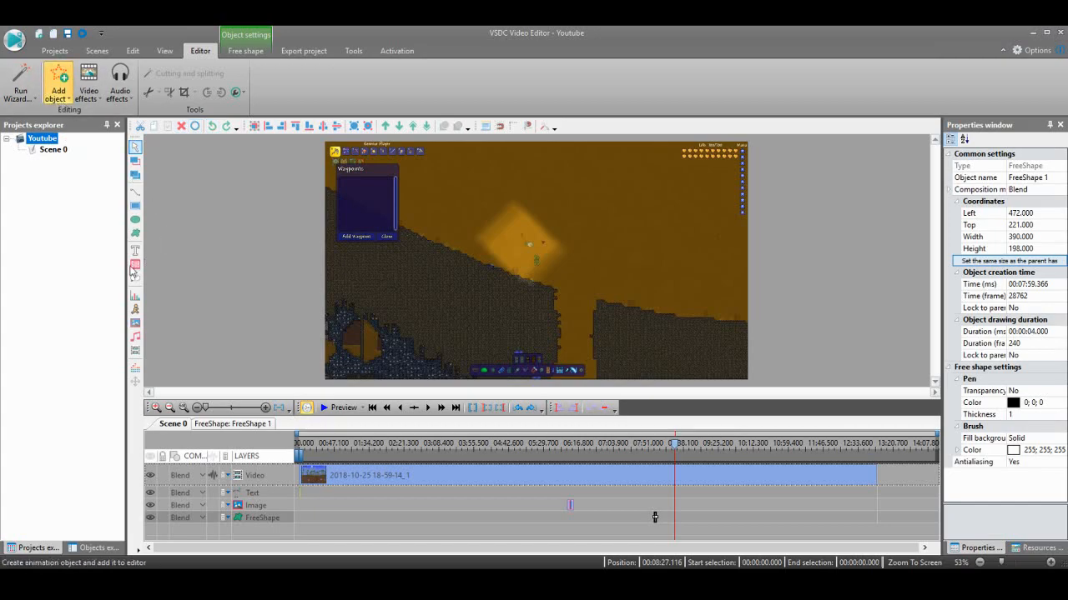
mouse_move(134, 265)
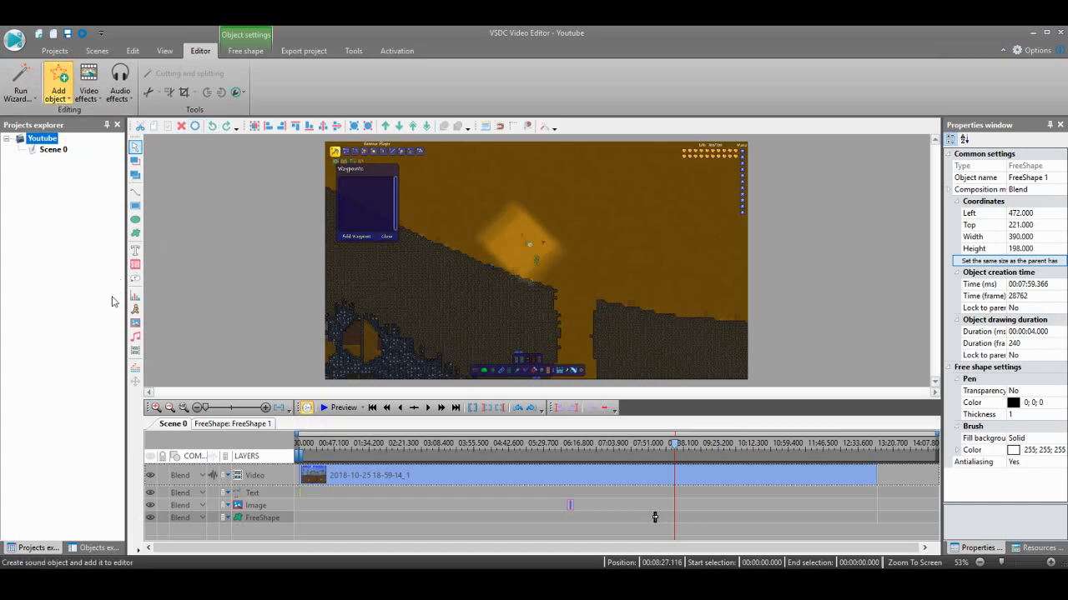
mouse_move(392, 357)
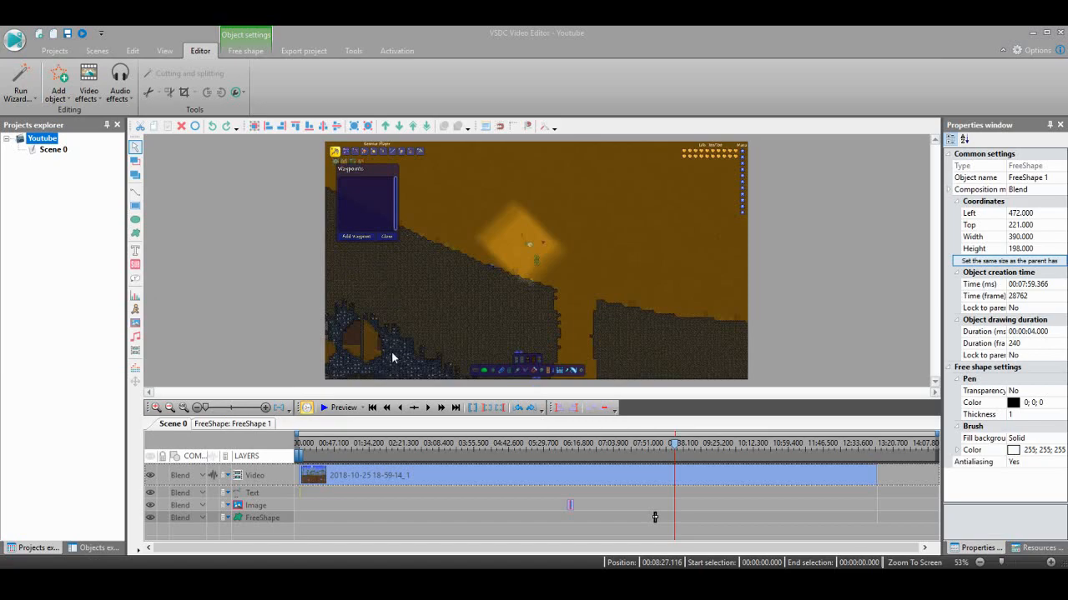
mouse_move(394, 357)
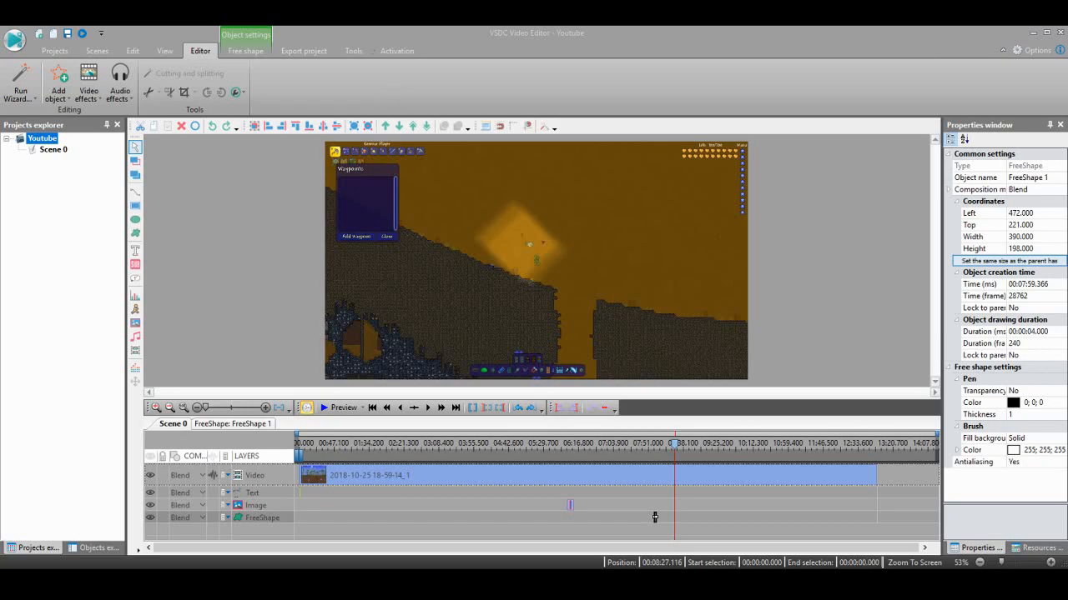
mouse_move(906, 152)
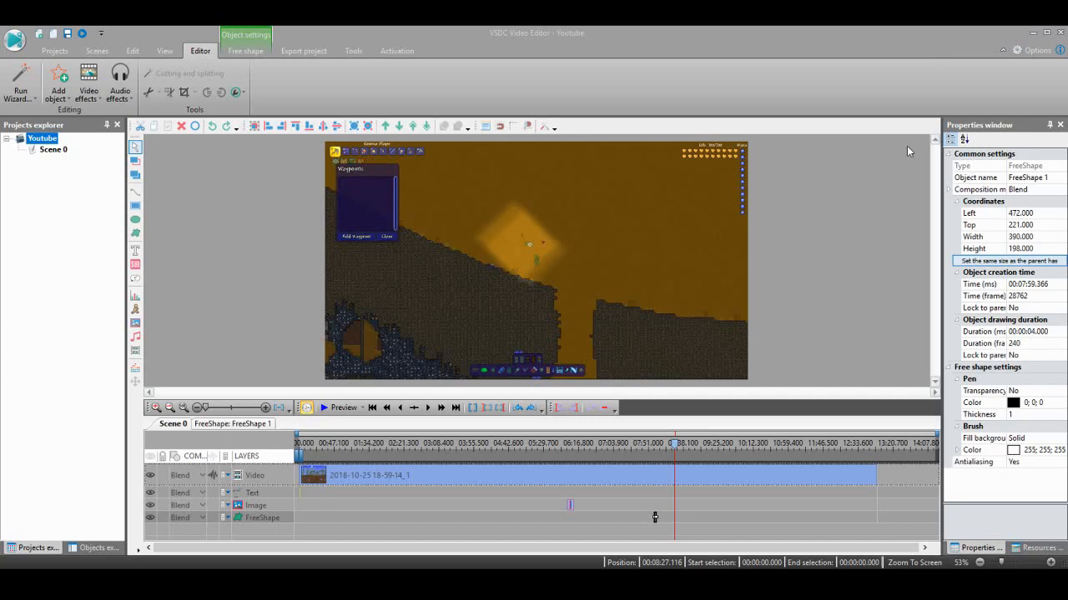
mouse_move(898, 147)
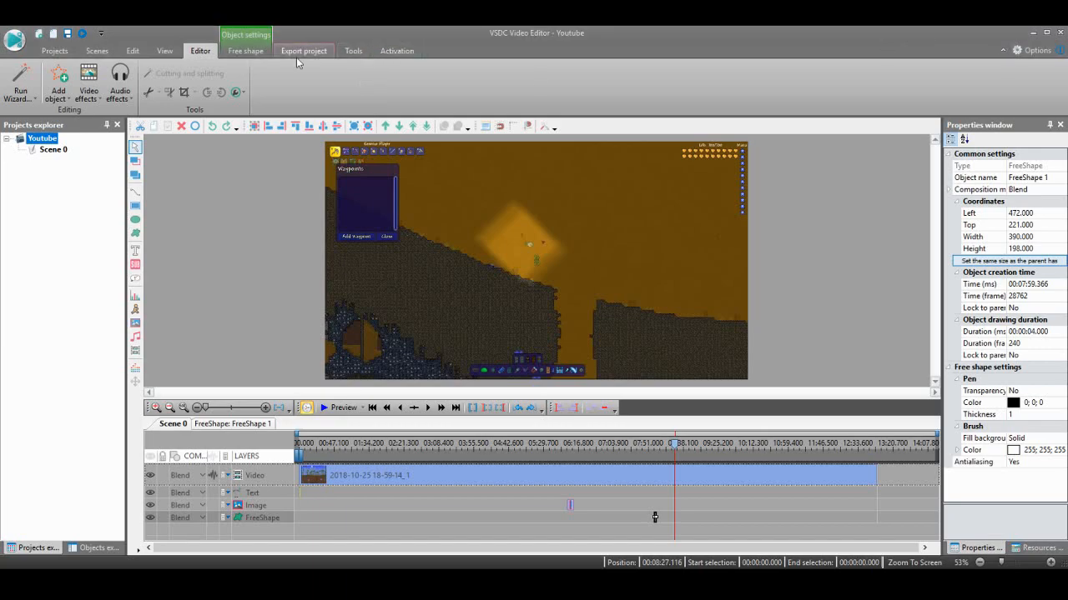
Step: Set the export to PC with To AVI output, producing Youtube.avi
left_click(304, 51)
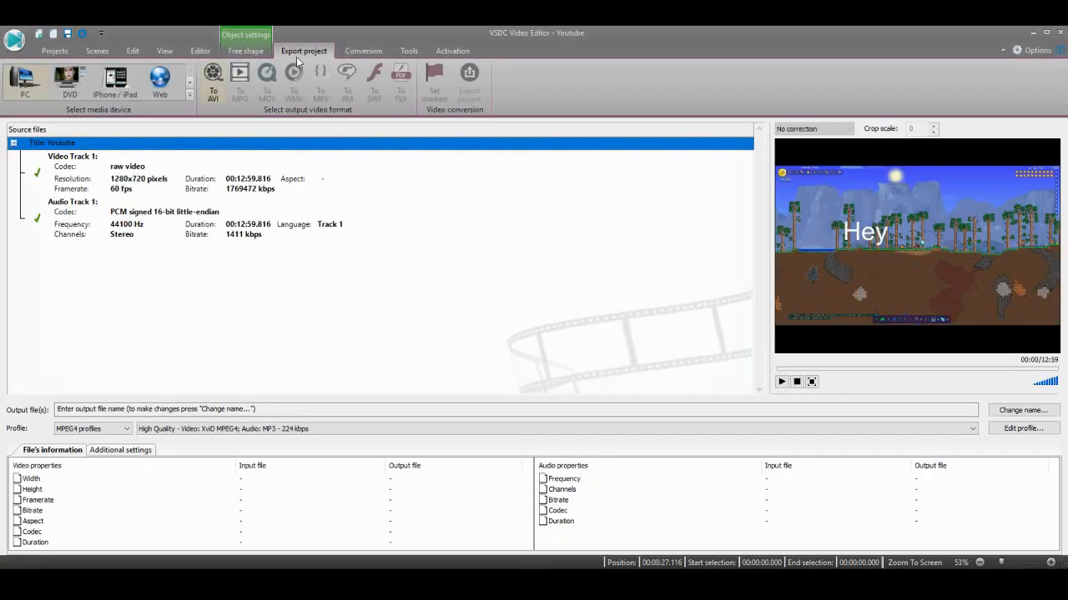
left_click(213, 79)
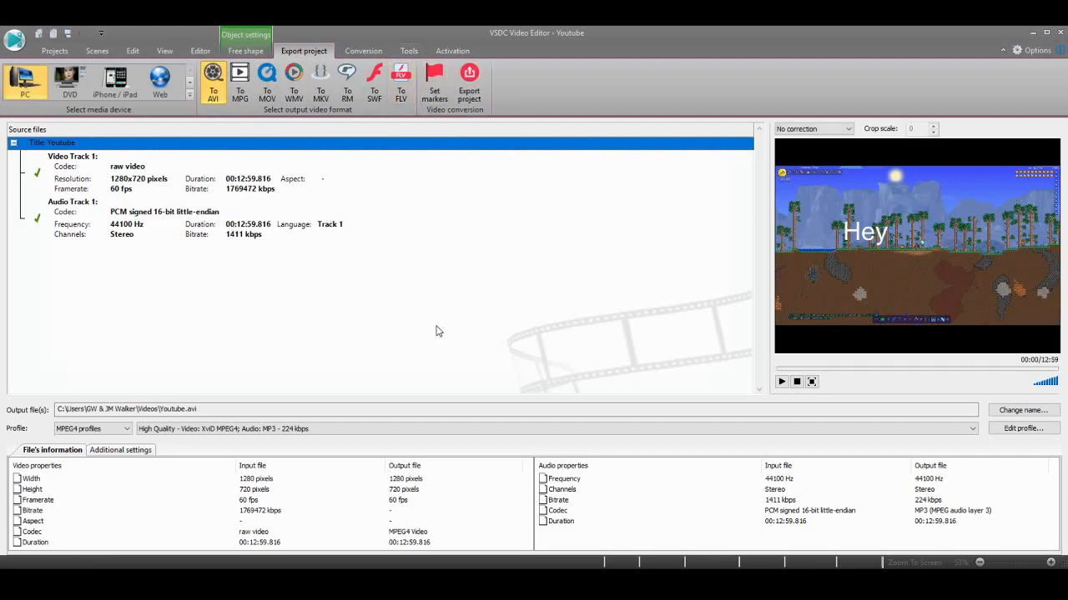
left_click(266, 79)
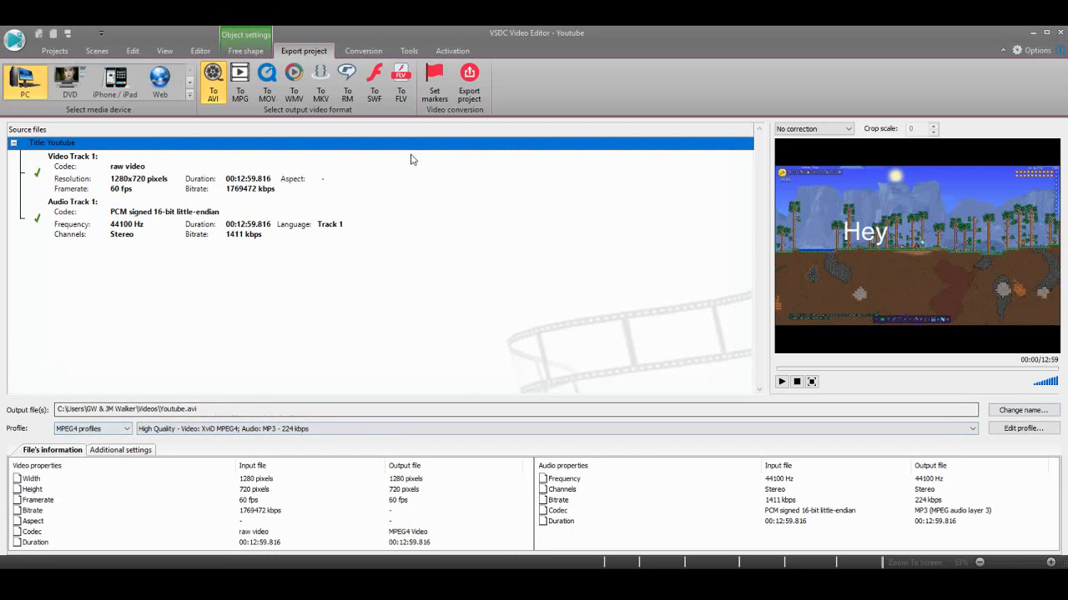
mouse_move(590, 456)
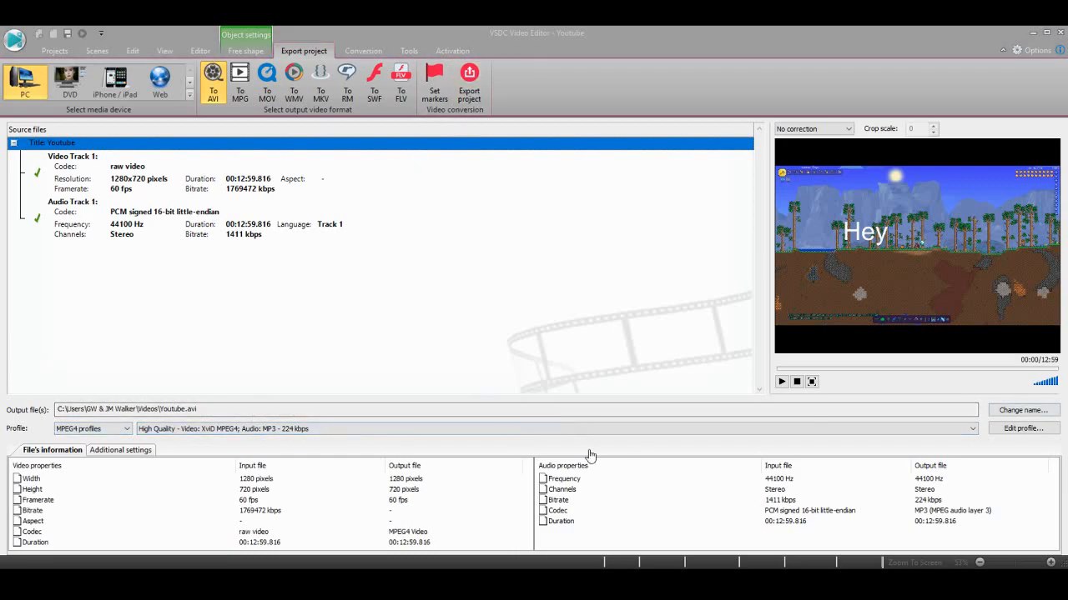